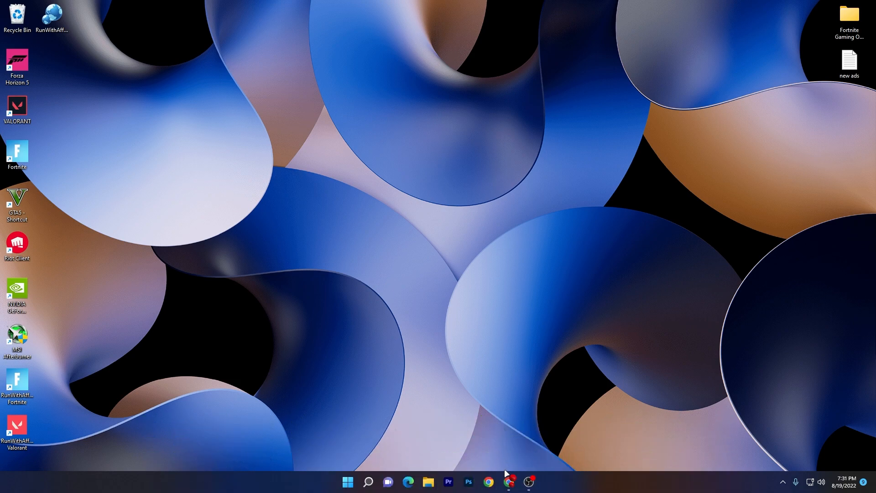
- Open Chrome and search the UPTO Packs site for 'd3d11', scrolling through the results
left_click(509, 481)
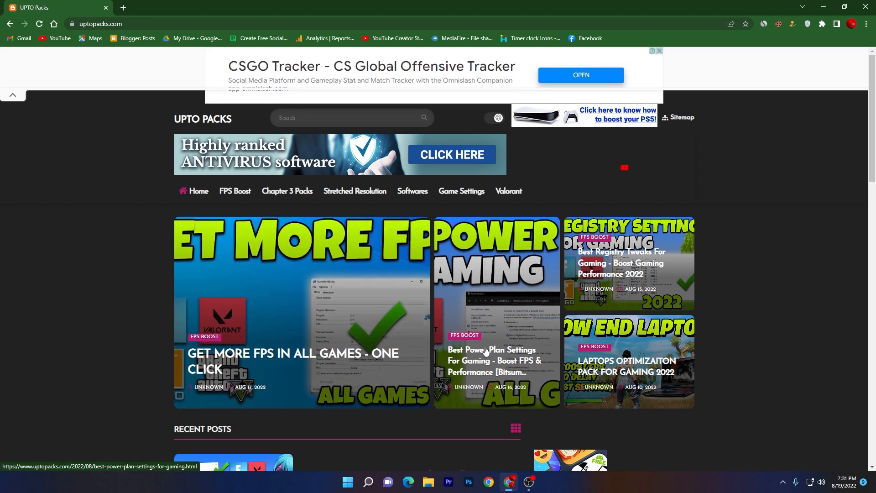
left_click(346, 117)
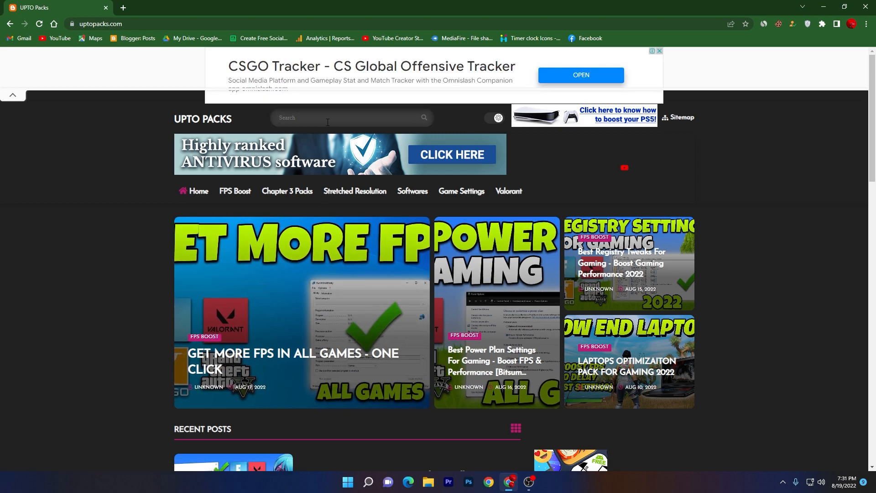
type("d3d11")
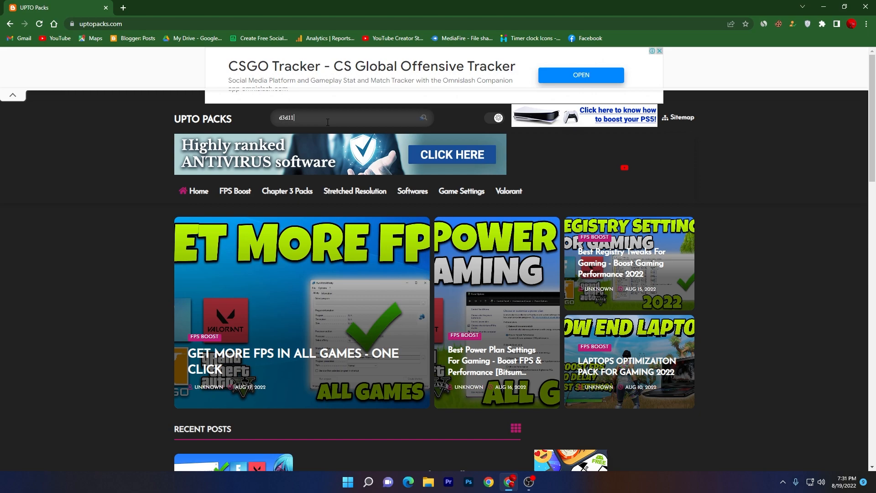
key("Return")
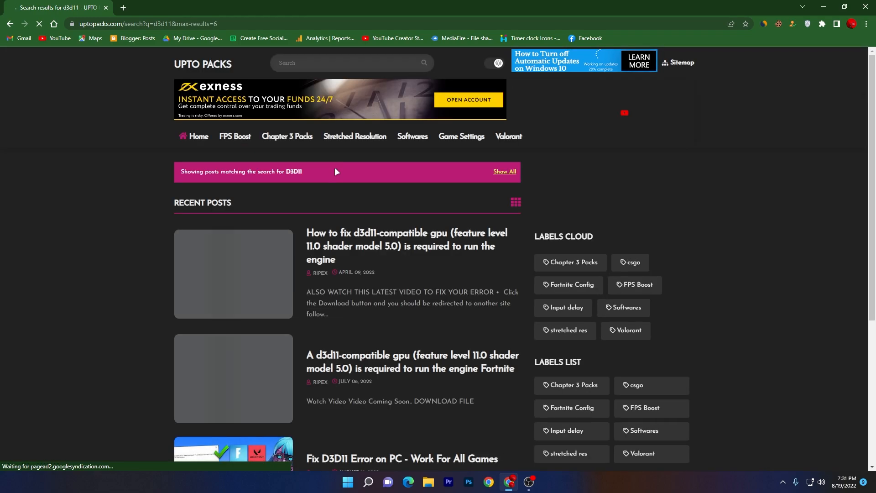
scroll("down", 3)
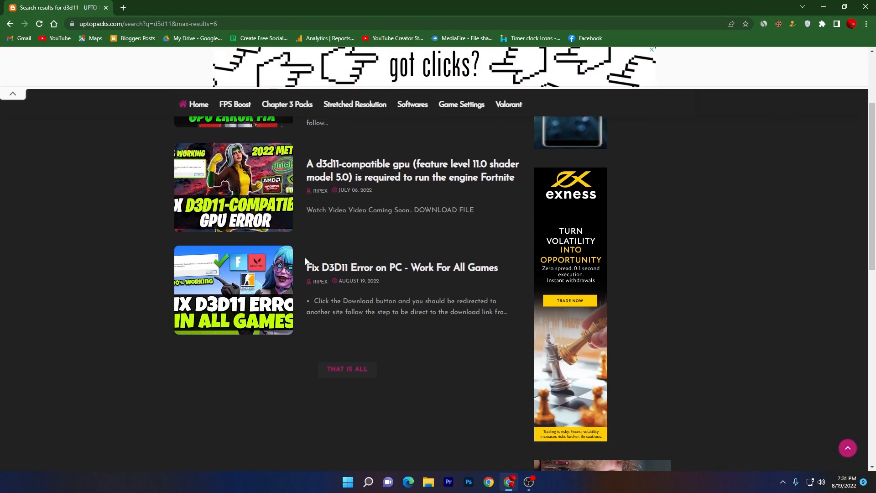
mouse_move(233, 271)
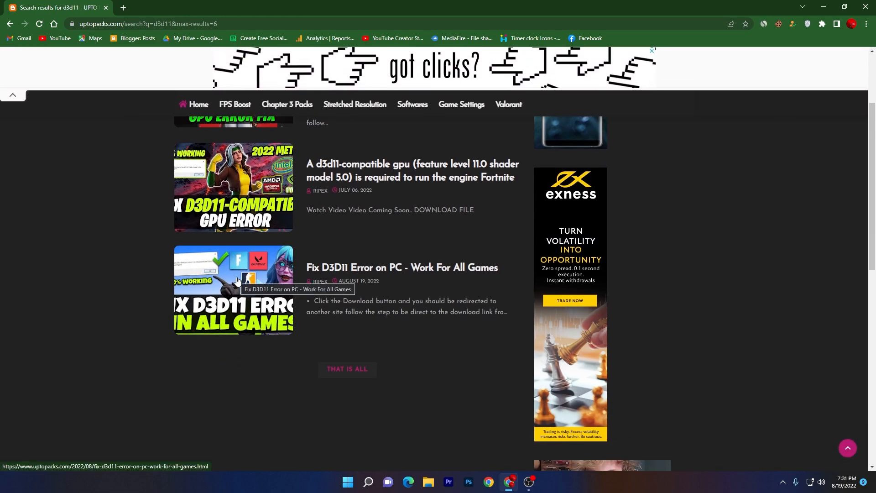
mouse_move(352, 274)
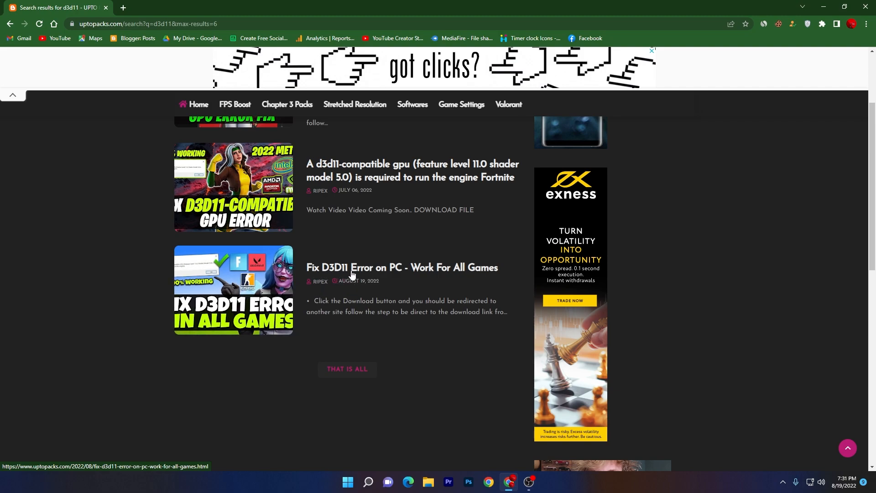
mouse_move(256, 286)
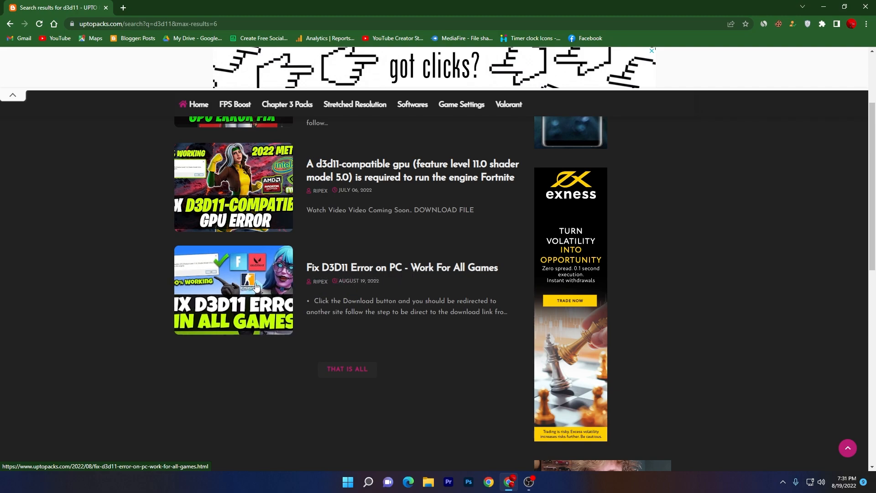
- Download 'd3d11-compatible gpu error fix pack.rar' (103 MB) from the post's Google Drive link
left_click(401, 267)
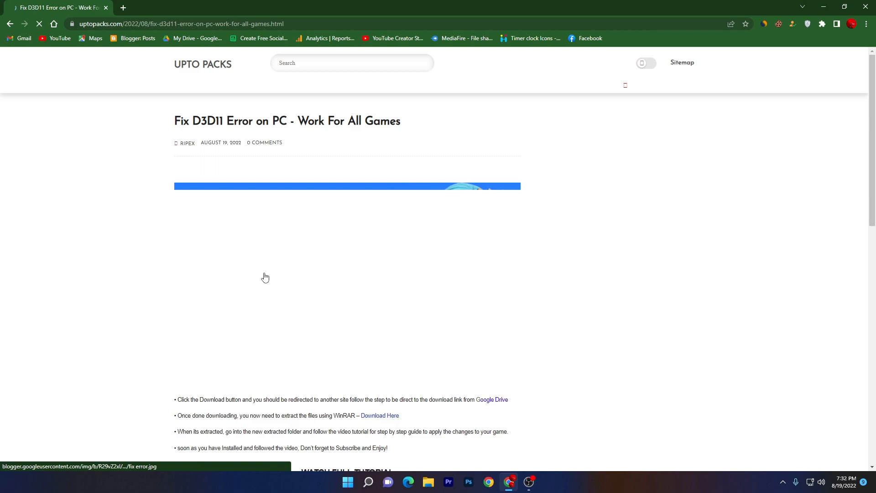
scroll("down", 3)
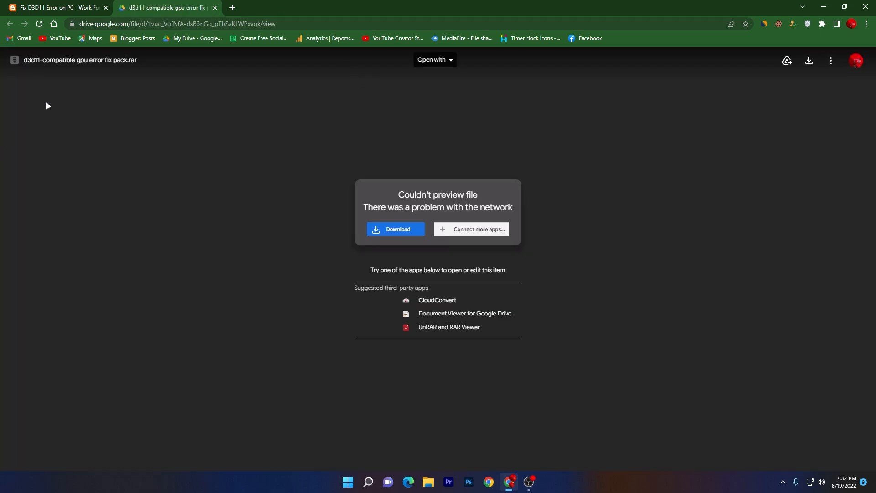
left_click(396, 229)
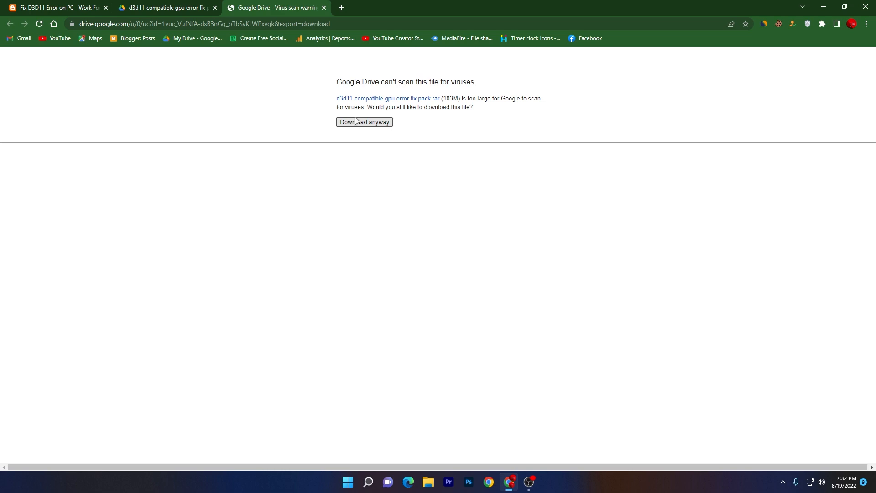
mouse_move(393, 107)
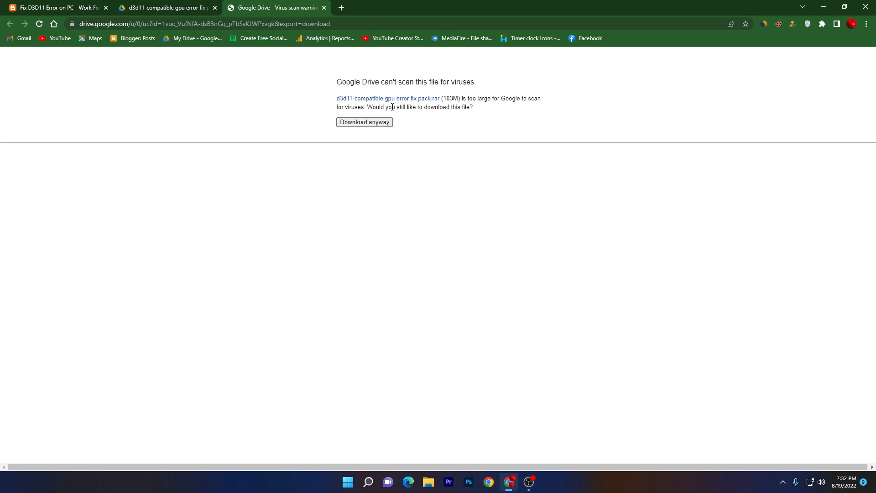
mouse_move(391, 121)
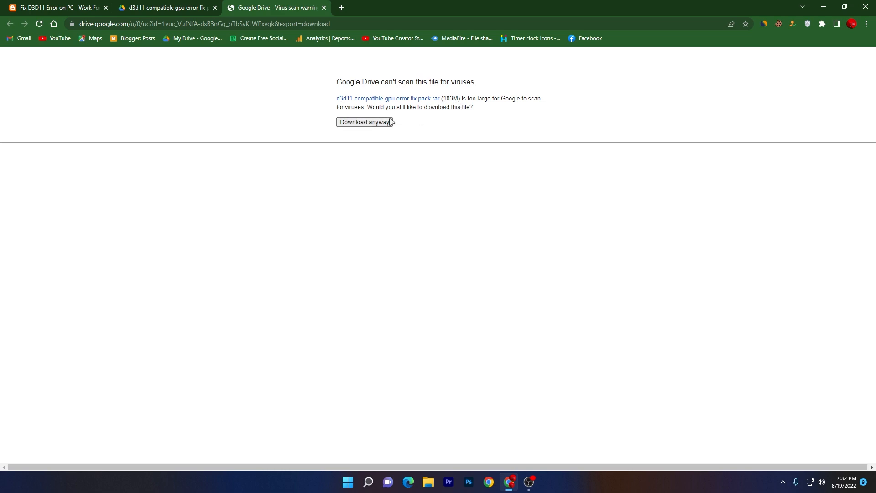
left_click(363, 122)
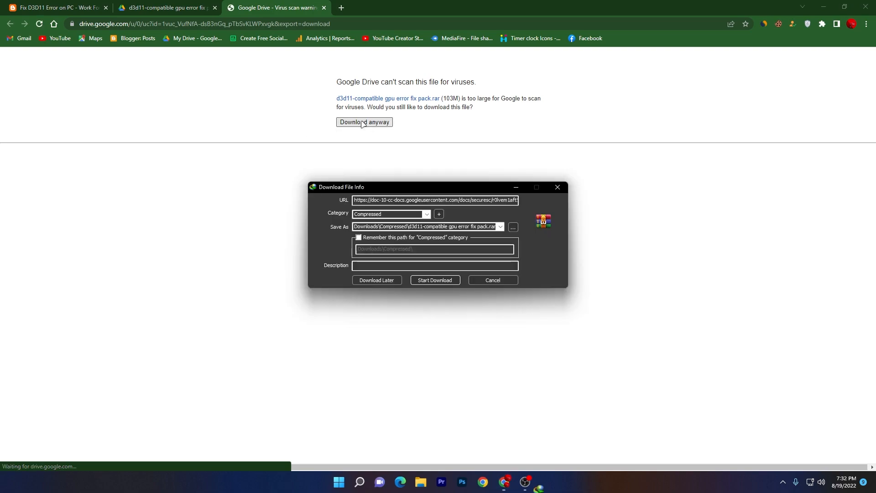
left_click(434, 279)
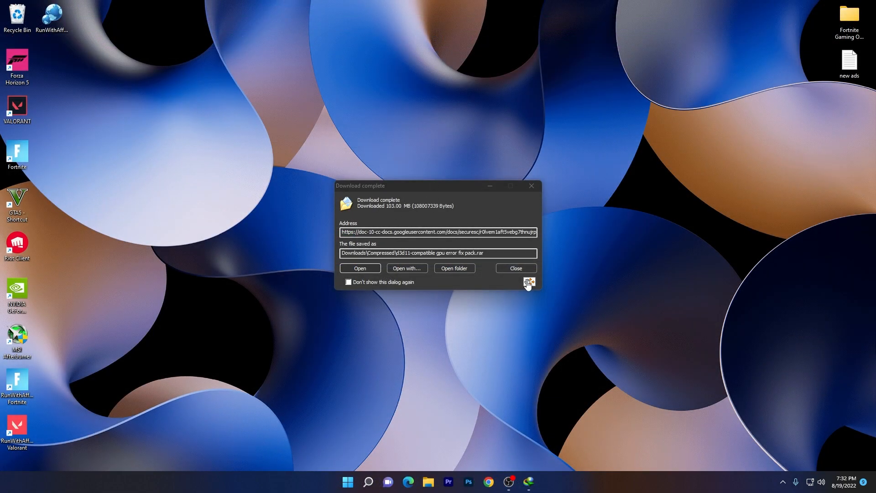
- Extract the fix pack archive onto the desktop with WinRAR's Extract Here and open it
left_click(515, 268)
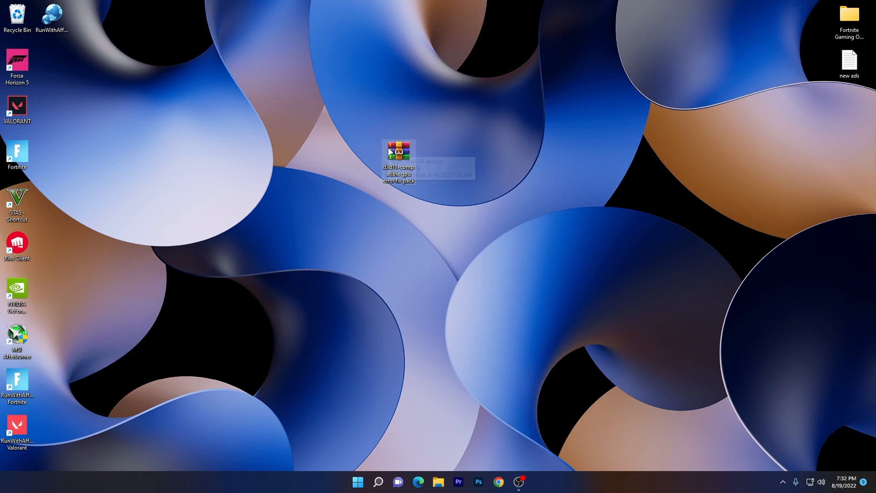
right_click(398, 160)
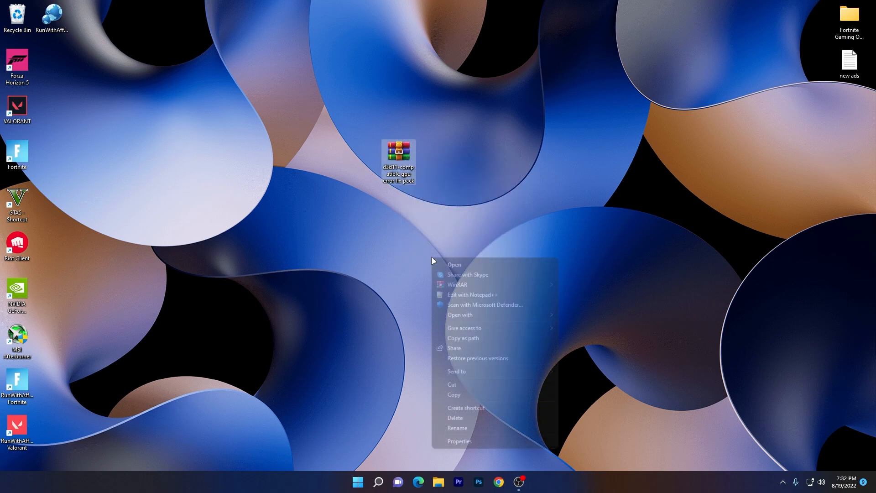
mouse_move(475, 285)
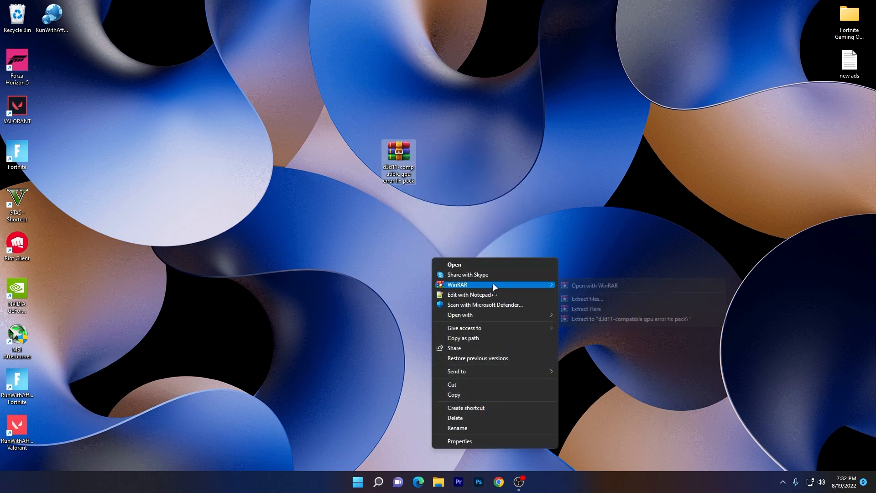
mouse_move(586, 308)
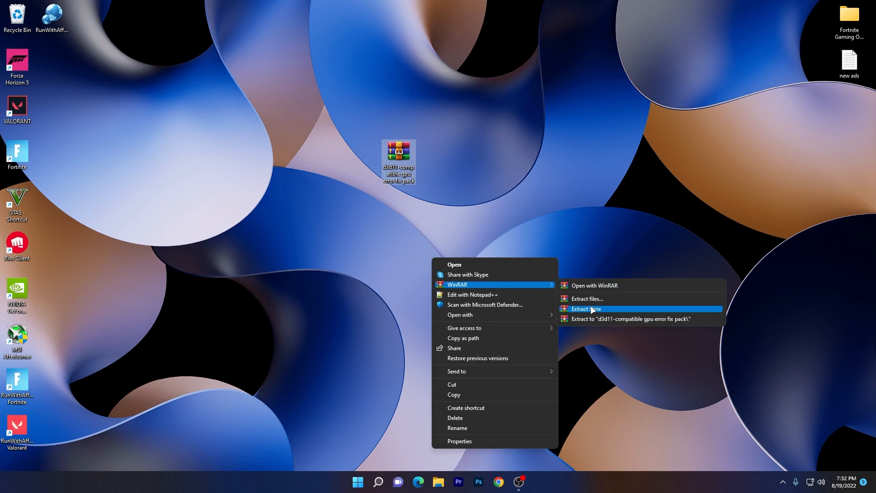
left_click(585, 308)
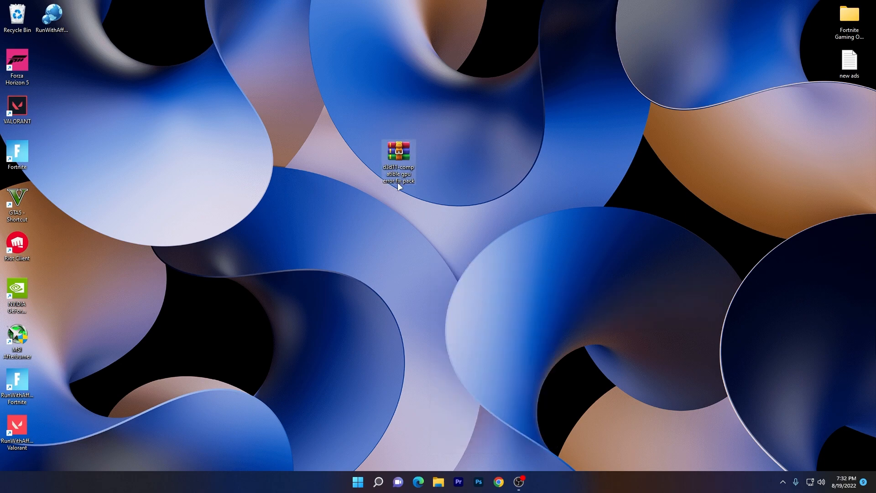
double_click(398, 151)
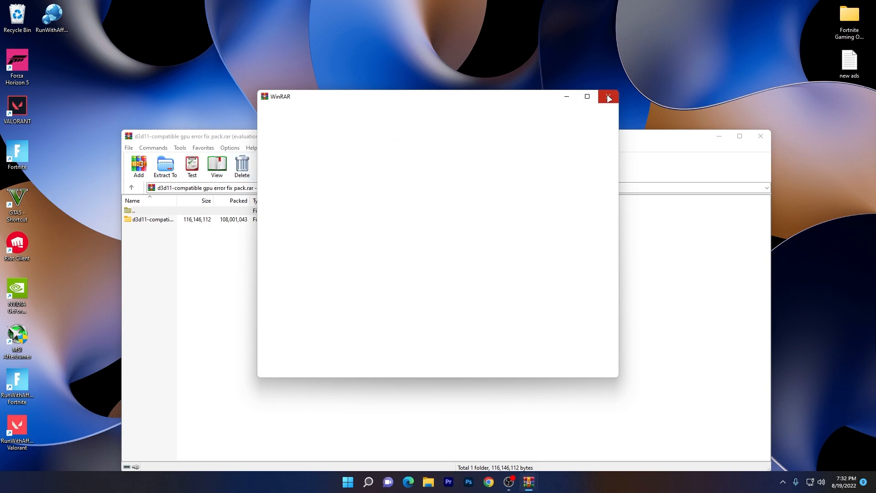
left_click(607, 96)
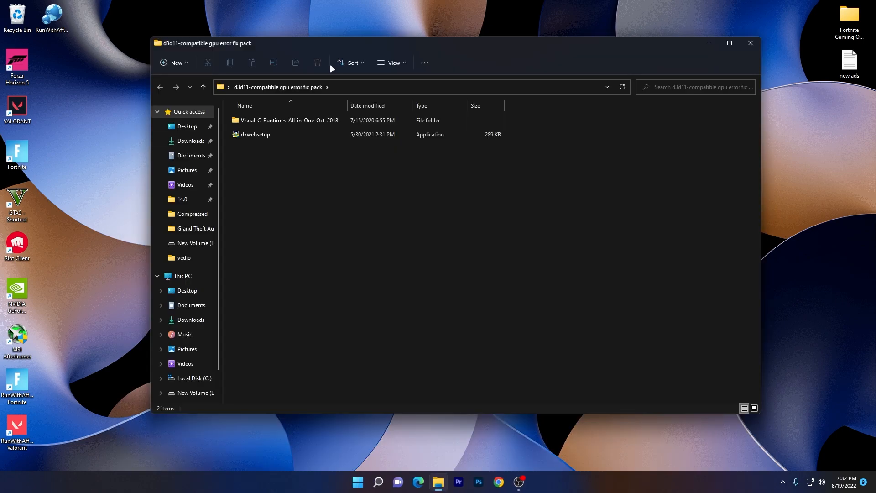
mouse_move(329, 161)
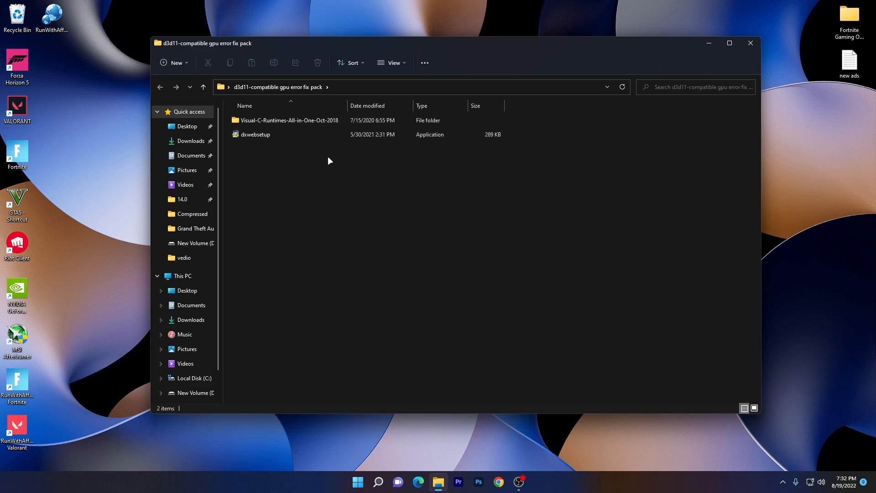
mouse_move(276, 120)
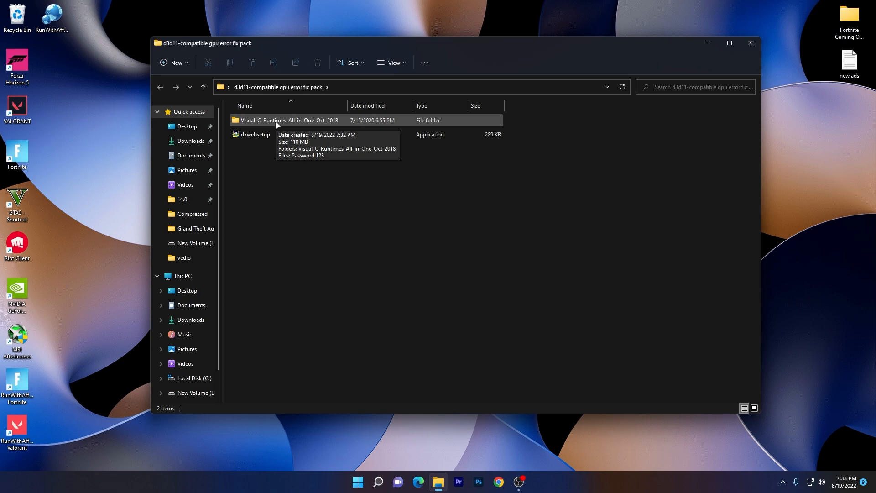
- Open the nested Visual-C-Runtimes-All-in-One-Oct-2018 folders to reach install_all and the vcredist installers
double_click(289, 120)
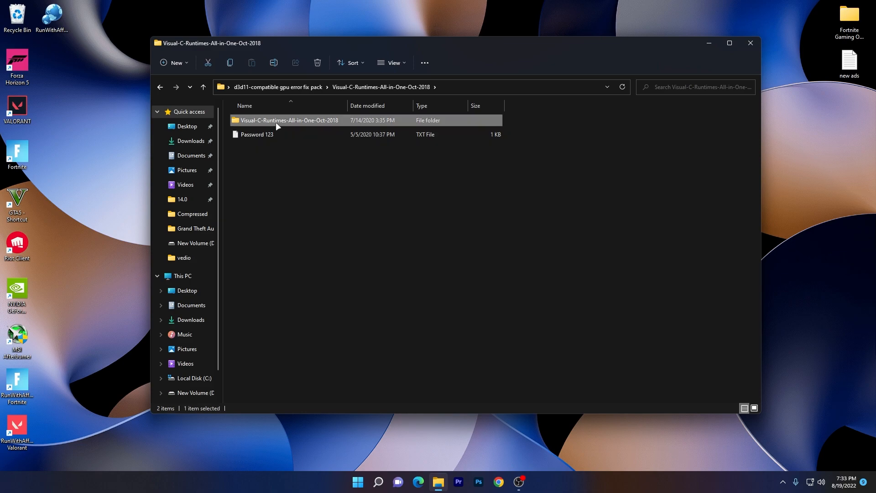
double_click(288, 120)
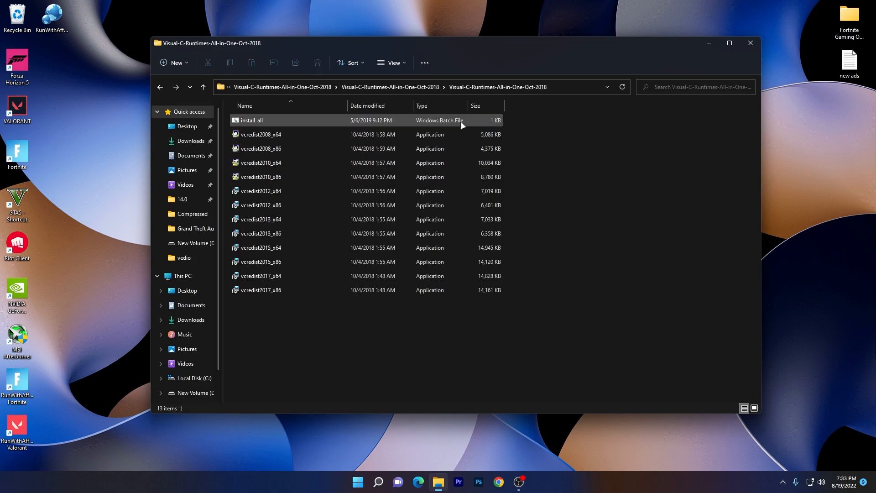
mouse_move(274, 120)
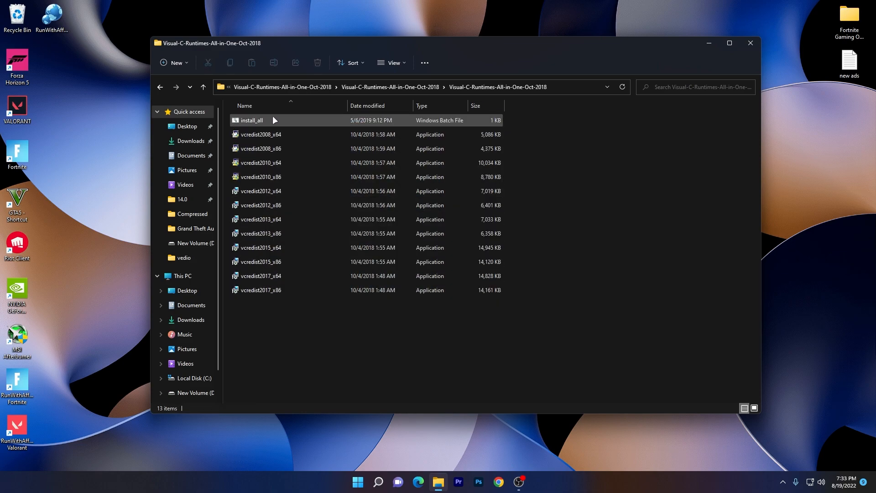
mouse_move(256, 121)
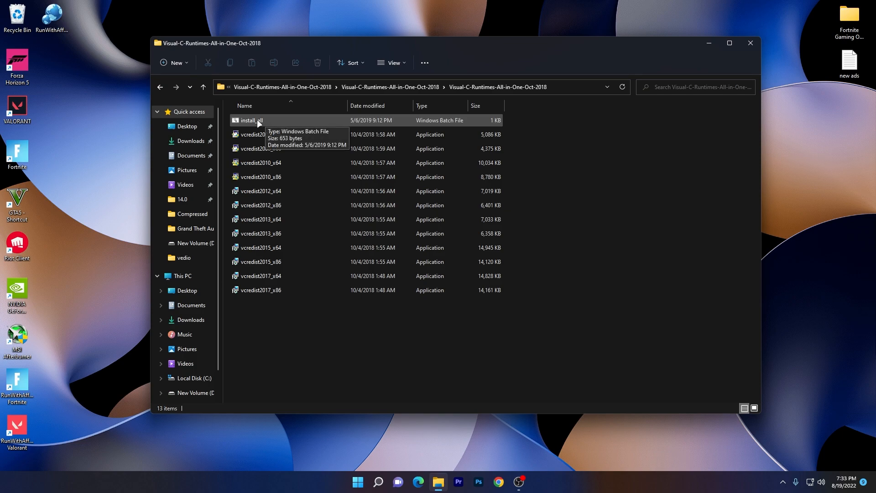
- Run install_all and approve the x86 and x64 Visual C++ runtime installer prompts
double_click(251, 120)
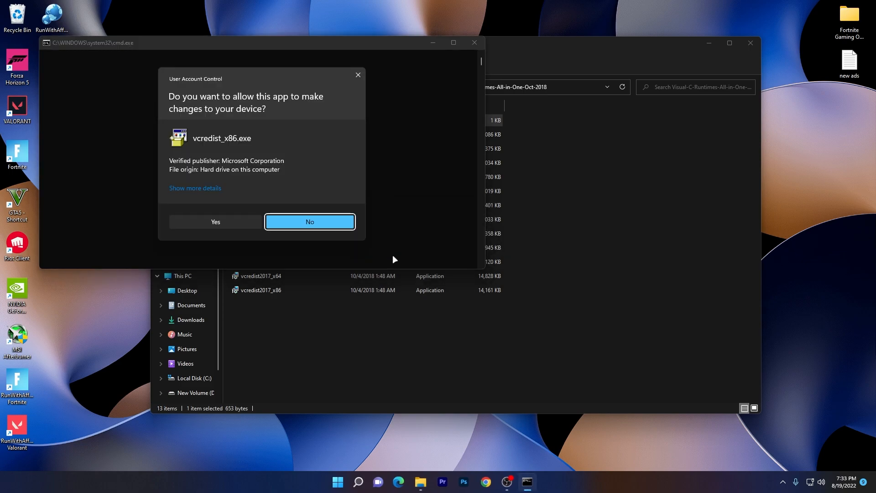
left_click(214, 222)
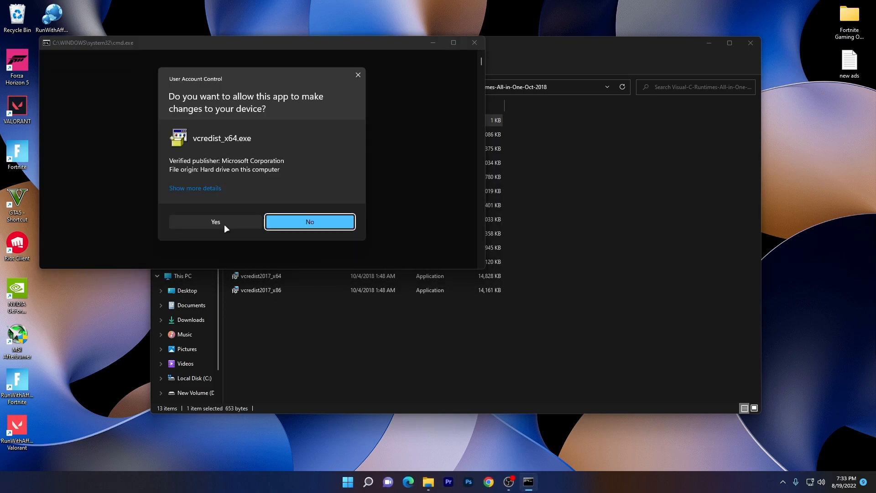
left_click(214, 221)
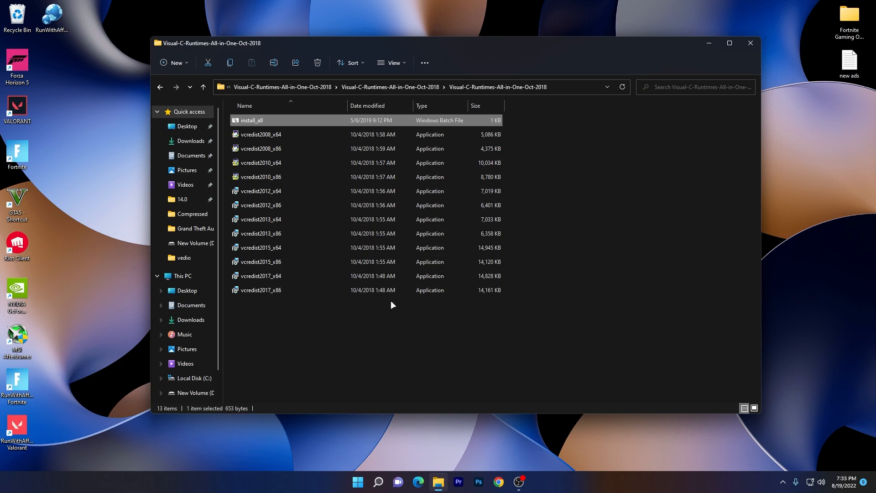
- Run dxwebsetup, accept the license, decline Bing Bar, and finish DirectX setup
left_click(202, 87)
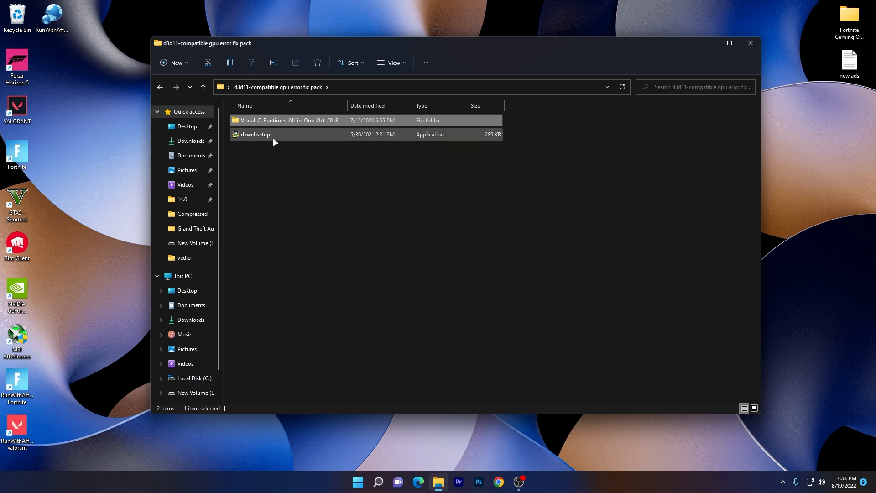
mouse_move(254, 135)
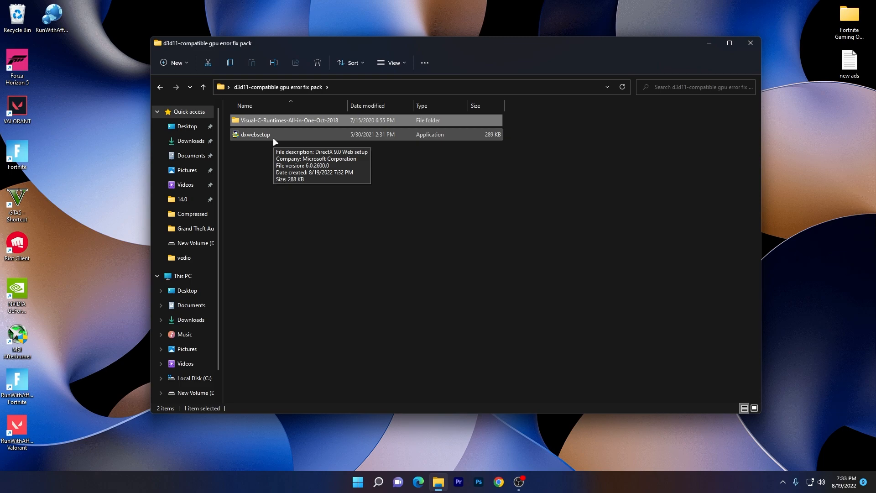
double_click(254, 134)
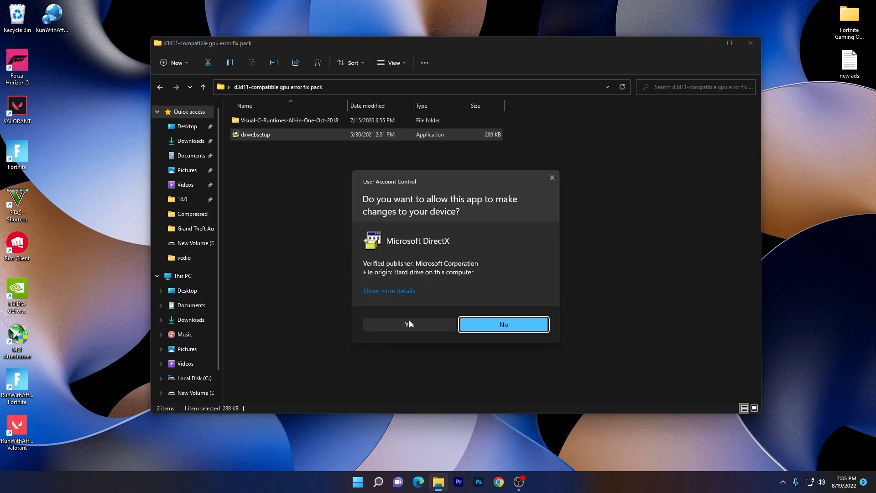
left_click(409, 324)
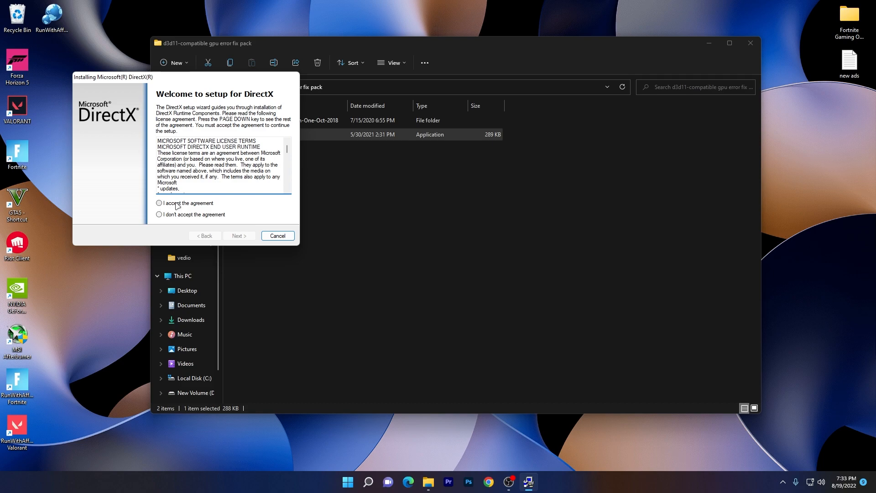
left_click(238, 235)
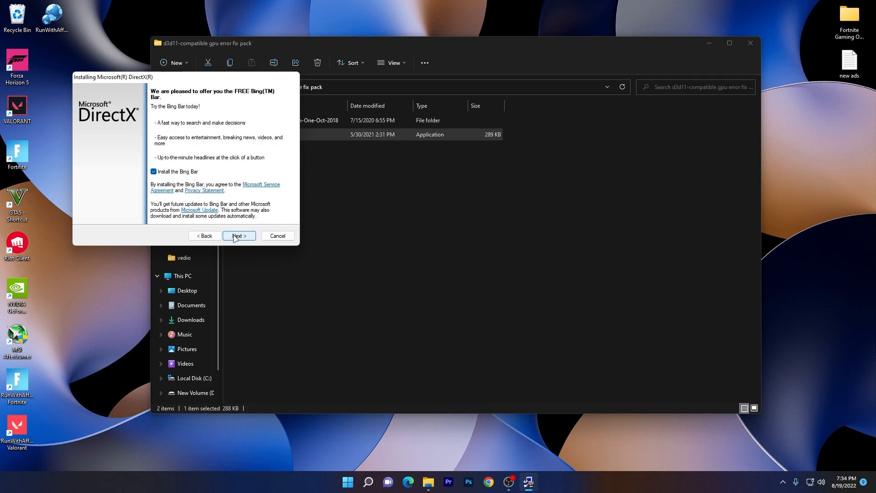
left_click(153, 171)
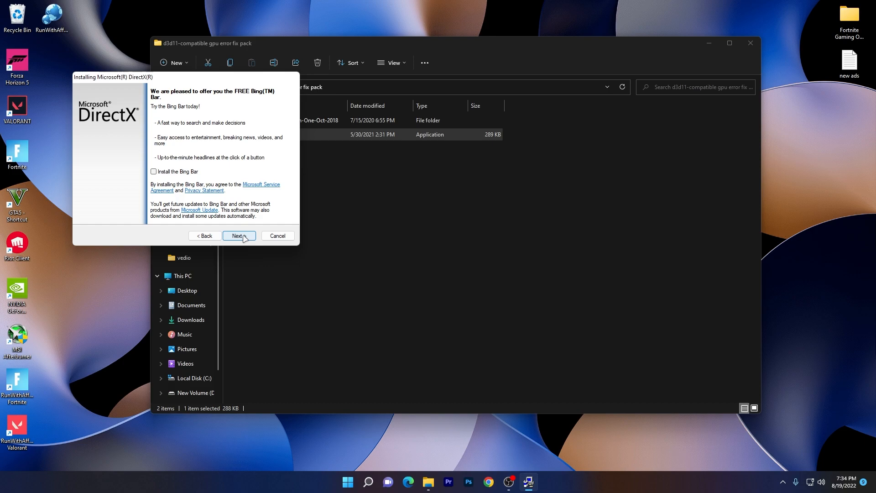
left_click(238, 235)
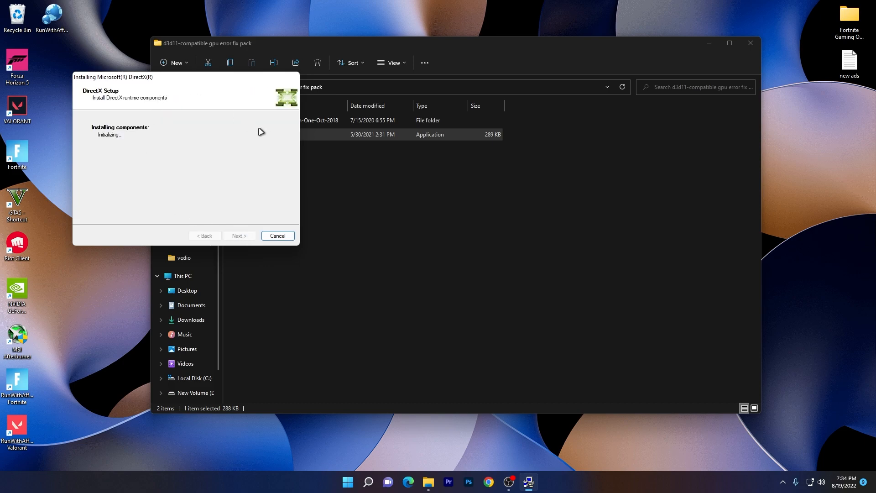
mouse_move(752, 46)
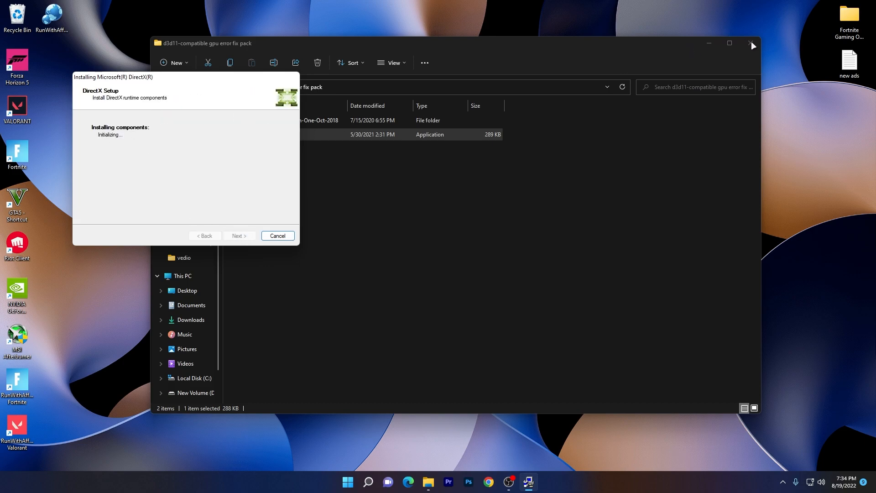
mouse_move(179, 91)
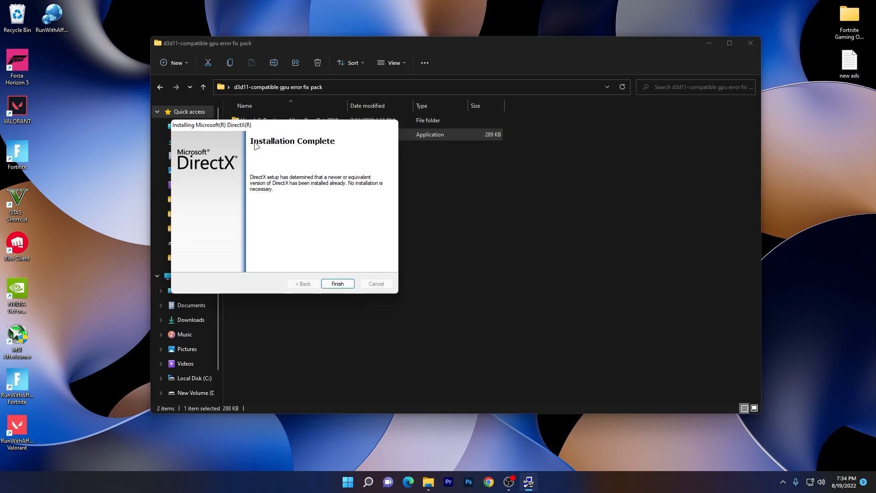
left_click(337, 284)
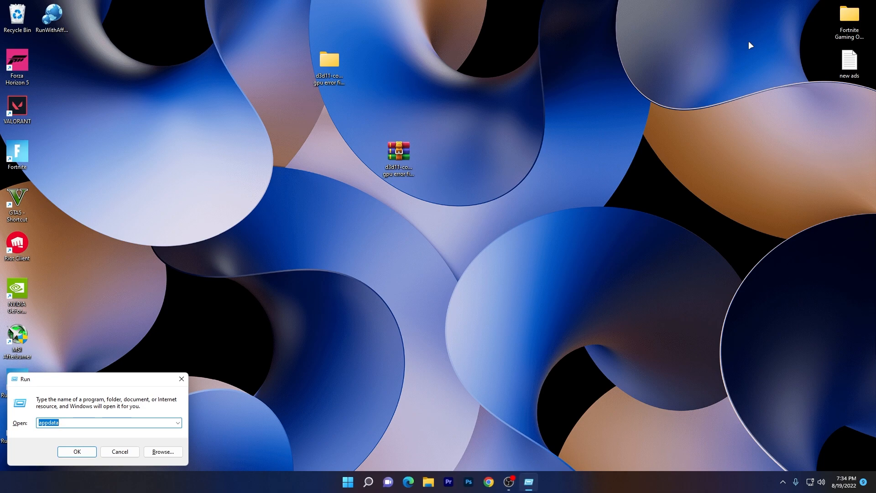
- Delete every item in C:\Windows\Temp with administrator permission, then close the folder
left_click(76, 451)
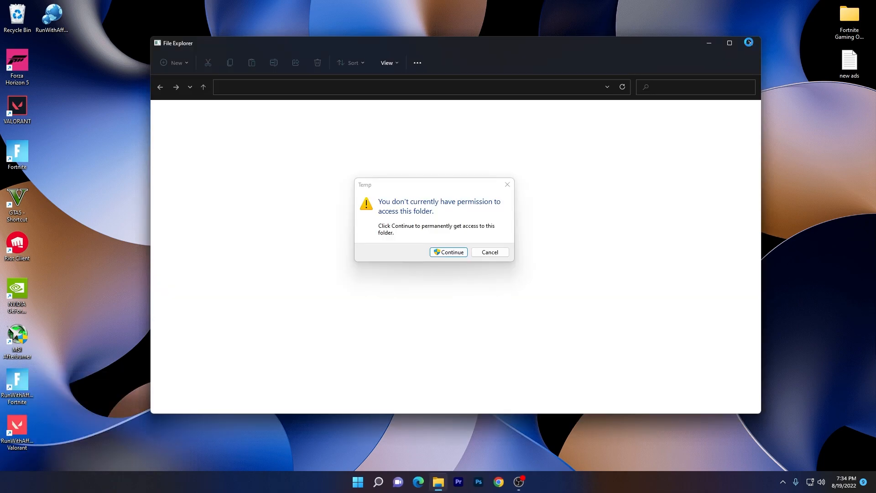
left_click(447, 252)
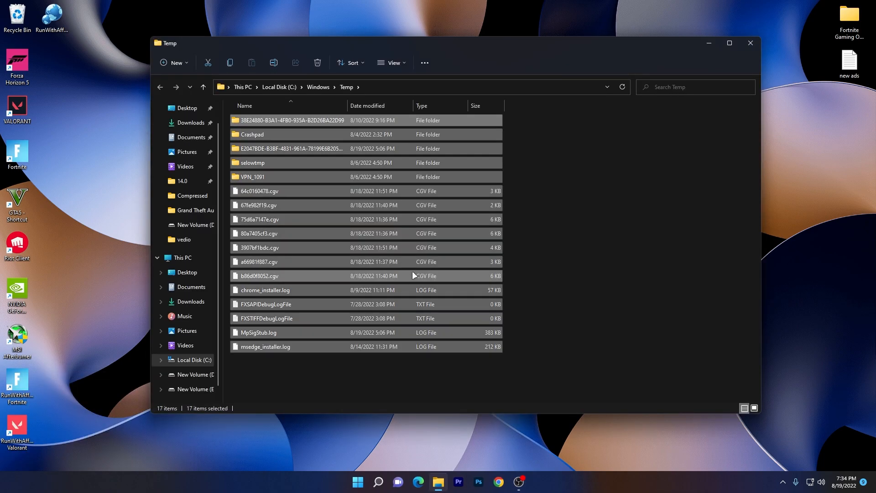
mouse_move(335, 242)
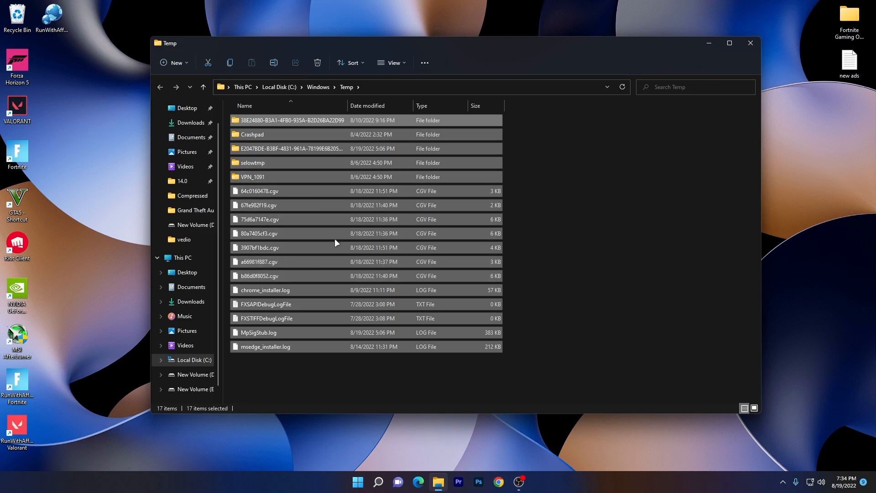
left_click(318, 62)
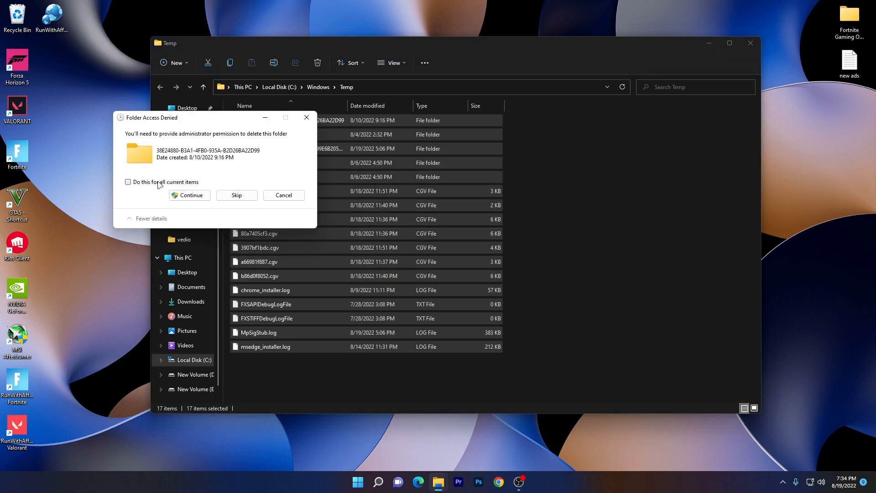
left_click(128, 181)
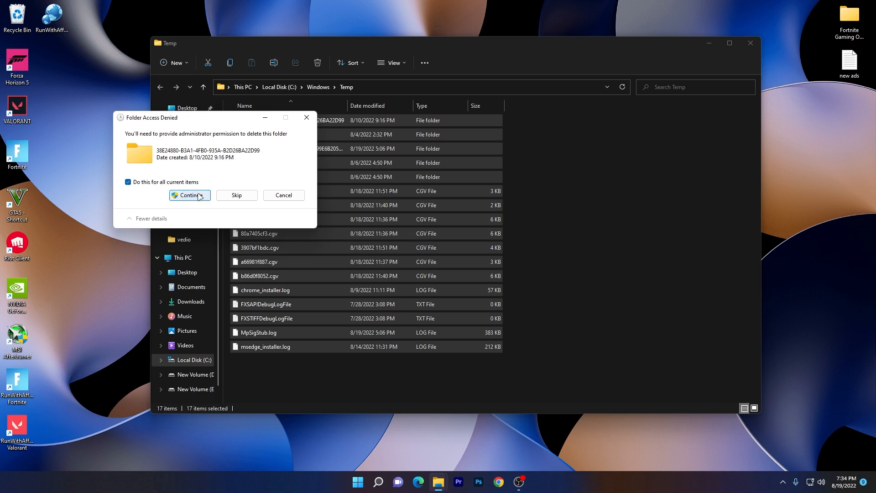
left_click(189, 194)
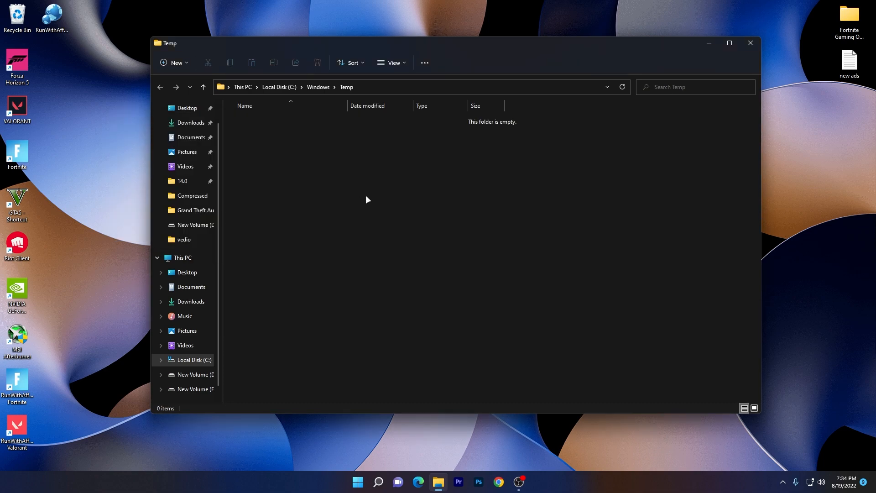
mouse_move(355, 134)
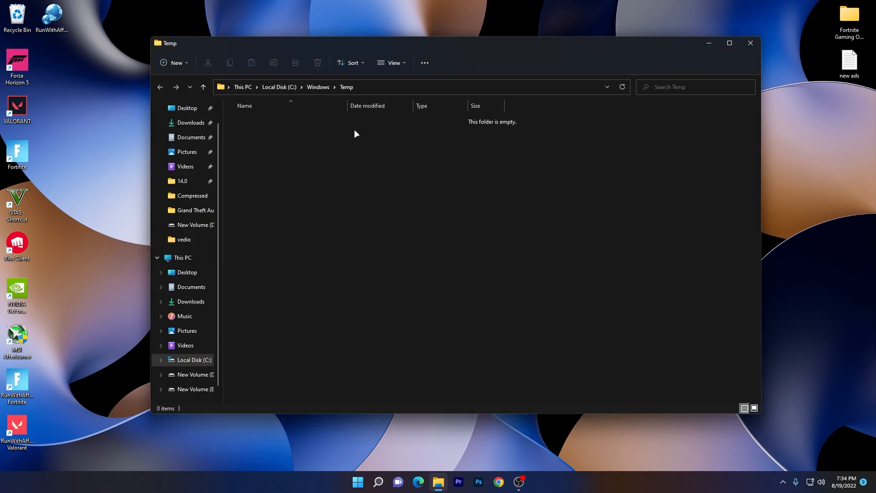
left_click(750, 43)
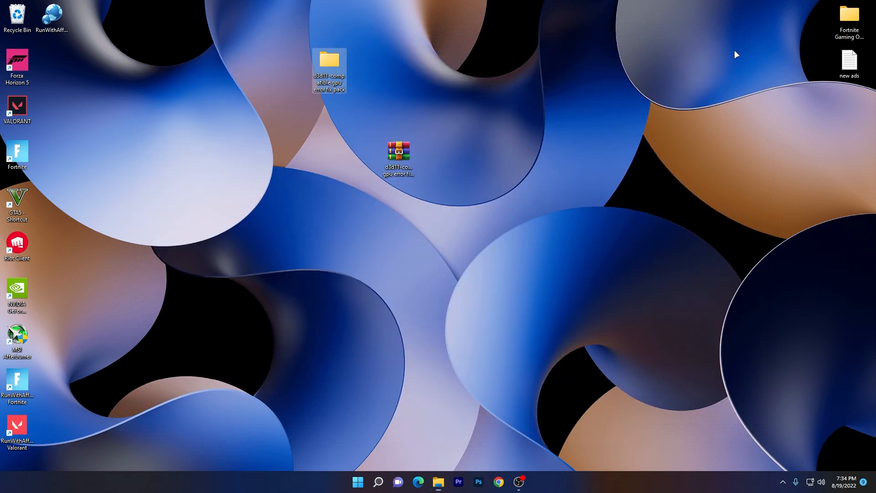
mouse_move(459, 218)
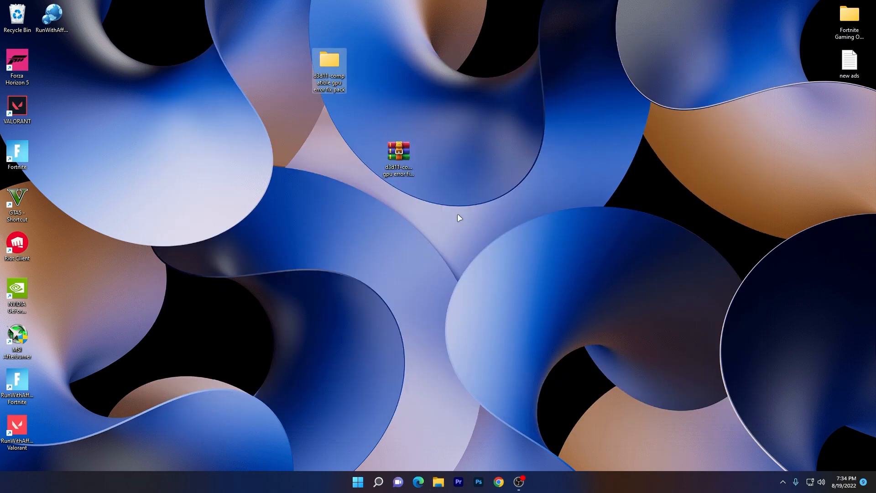
- Review the Gaming > Graphics per-app list in Settings, selecting Forza Horizon 5
left_click(357, 481)
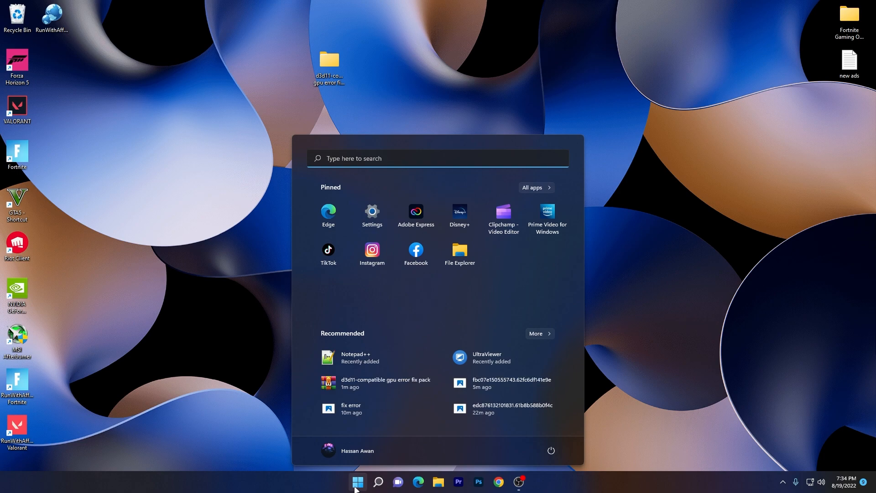
left_click(372, 215)
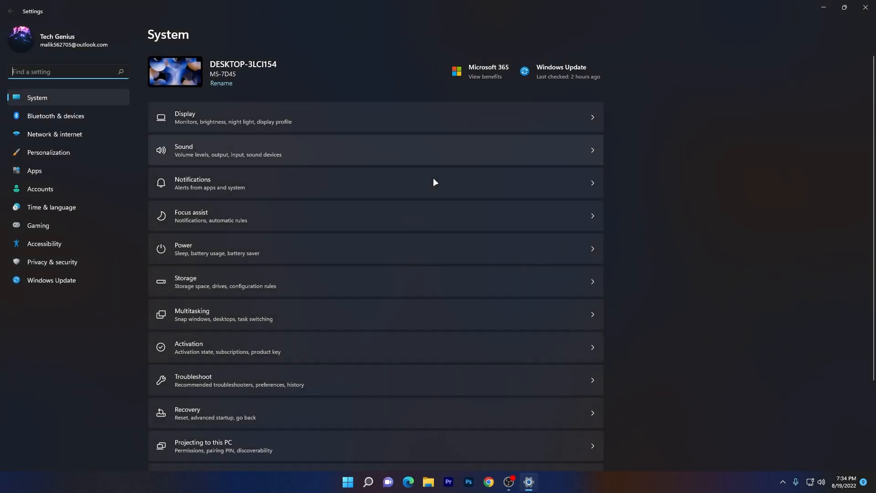
mouse_move(67, 225)
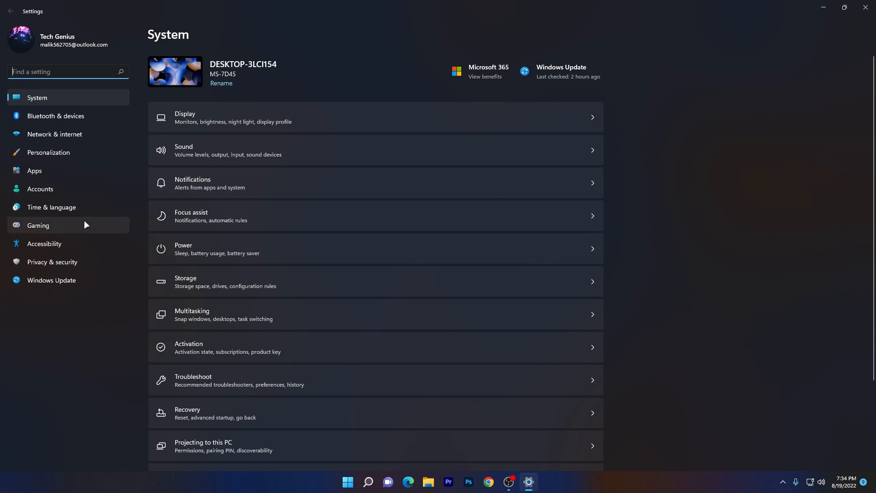
left_click(38, 225)
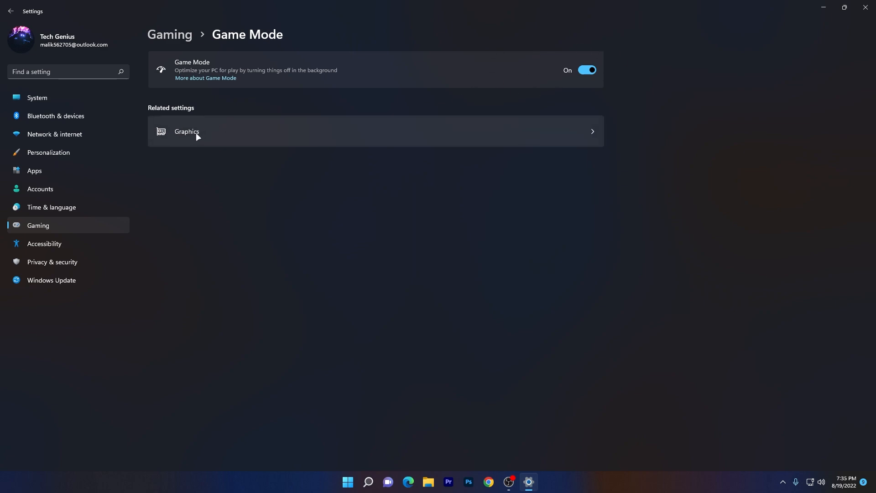
left_click(186, 131)
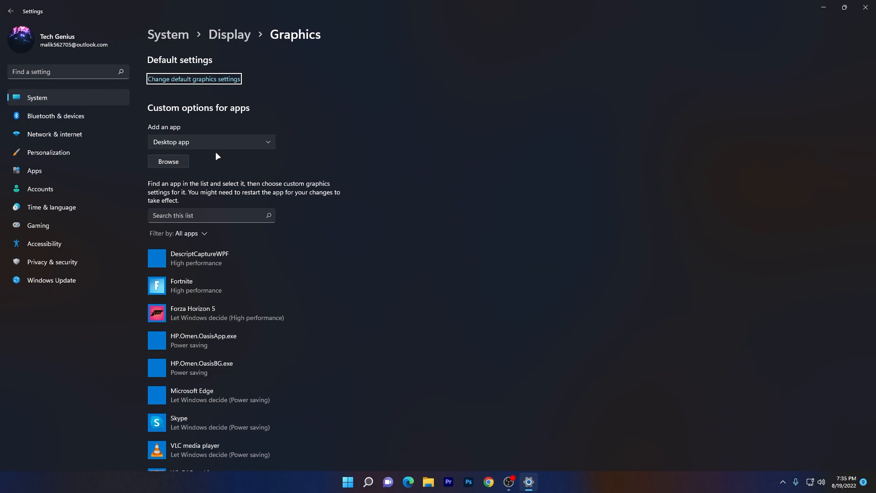
mouse_move(174, 144)
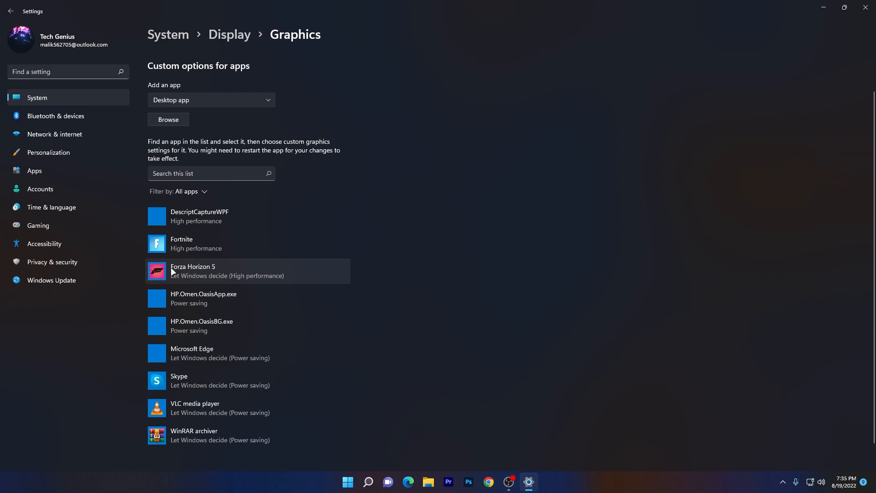
left_click(281, 291)
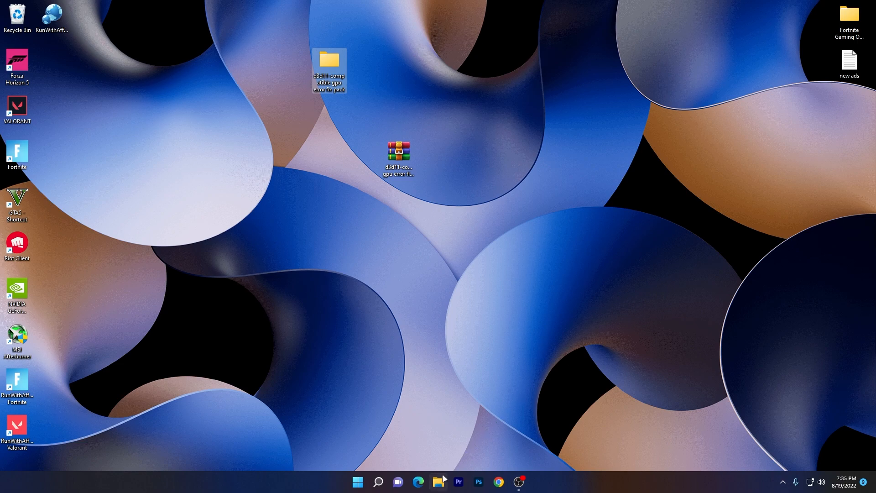
- Browse to C:\Program Files\Epic Games\Fortnite\FortniteGame\Binaries\Win64 and right-click FortniteClient-Win64-Shipping
left_click(439, 481)
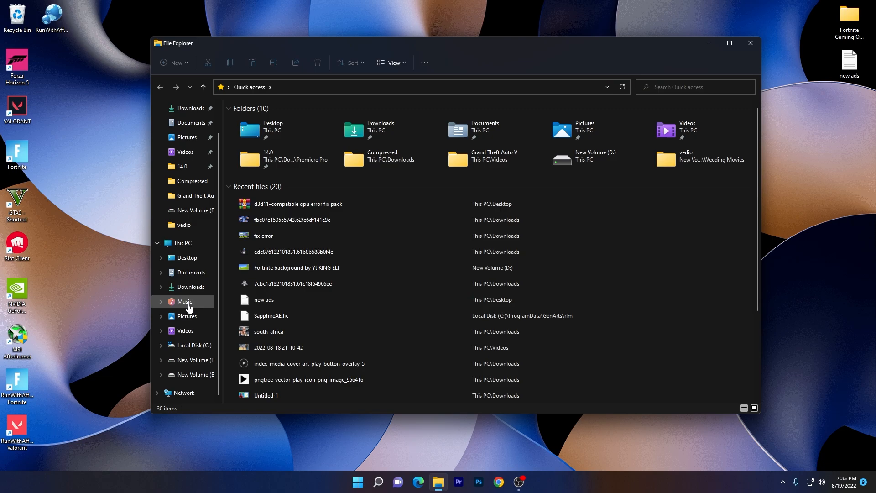
left_click(195, 345)
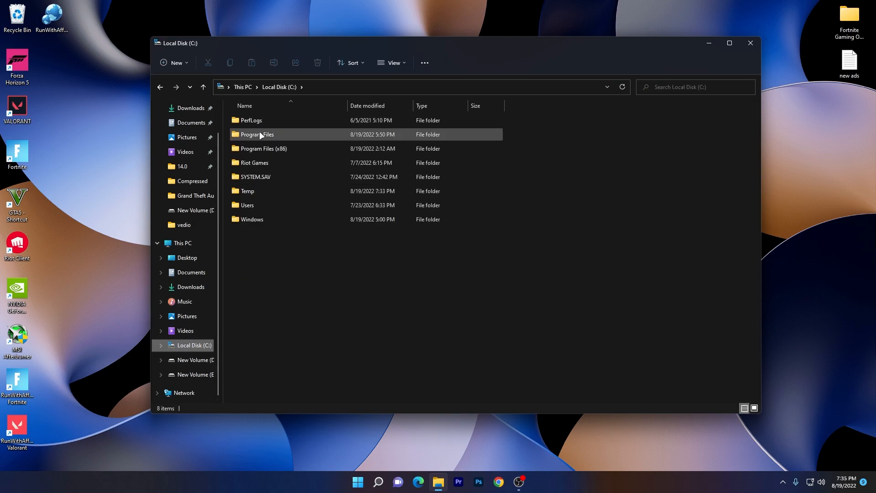
double_click(256, 134)
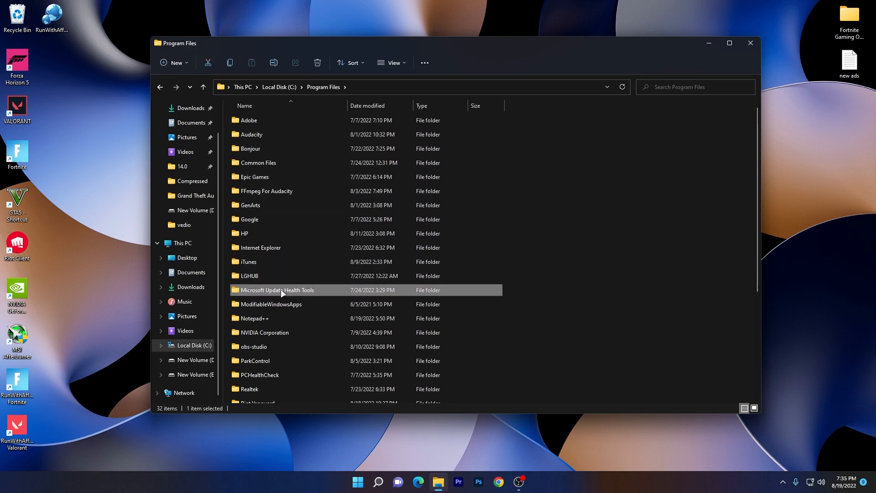
double_click(254, 176)
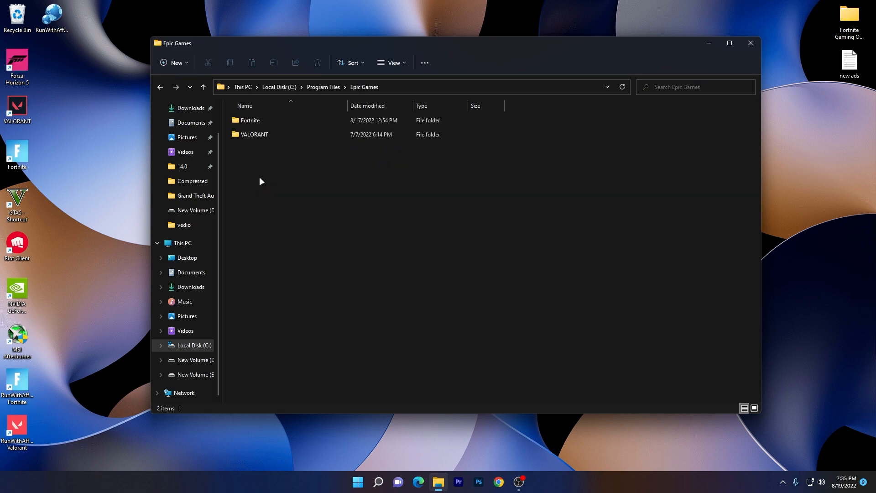
double_click(249, 120)
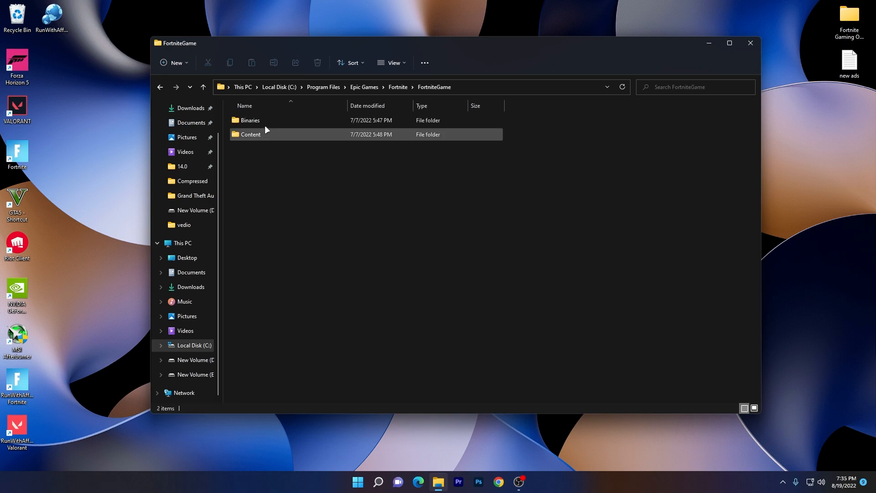
double_click(249, 120)
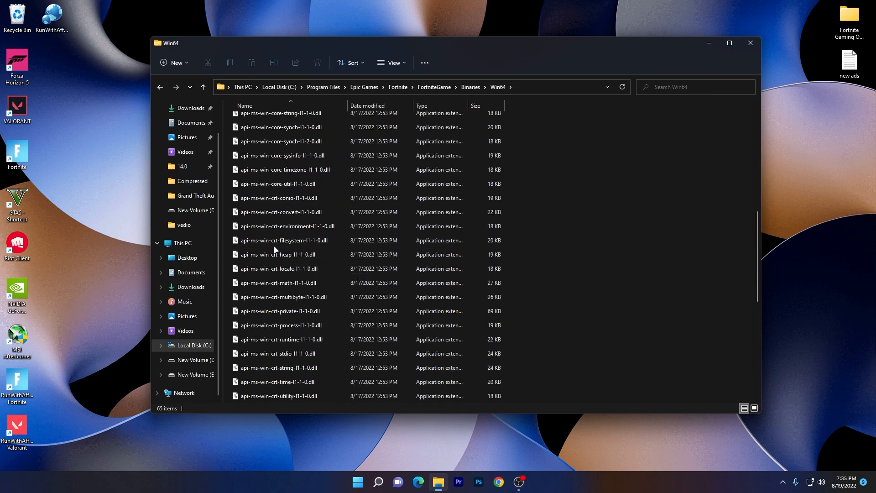
scroll("down", 3)
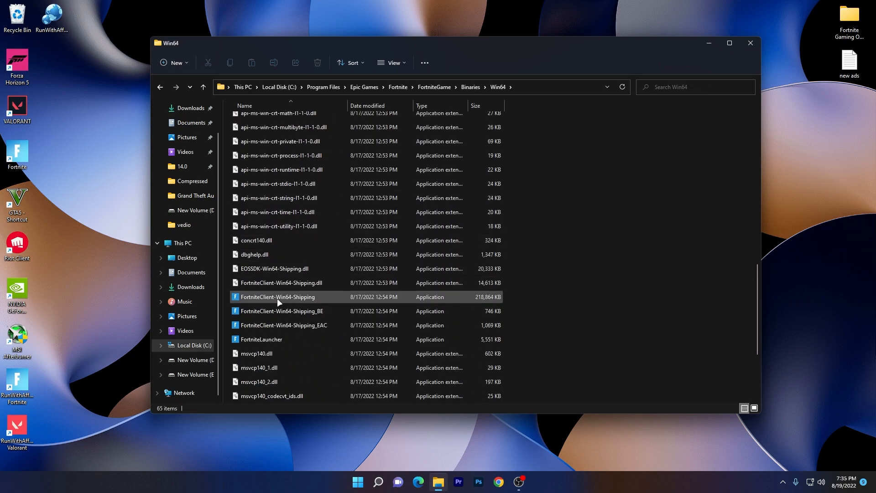
right_click(278, 296)
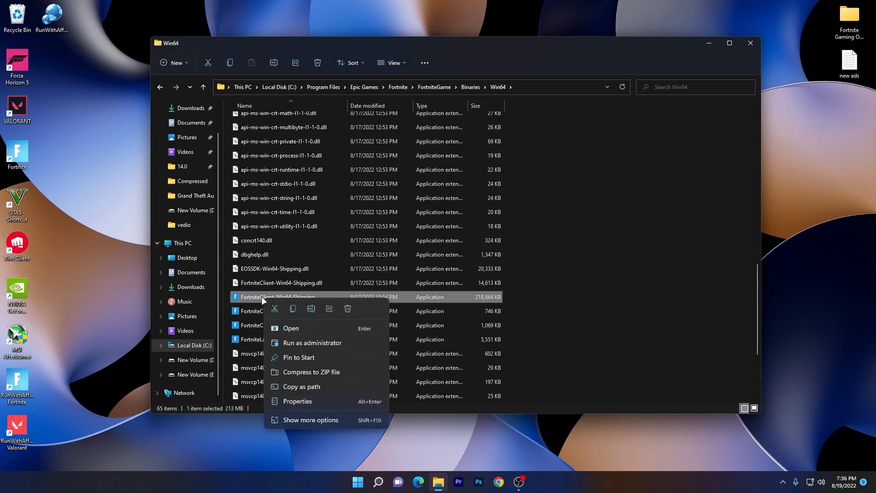
- Give FortniteClient-Win64-Shipping Windows 8 compatibility and high-DPI override, then select FortniteLauncher
left_click(297, 401)
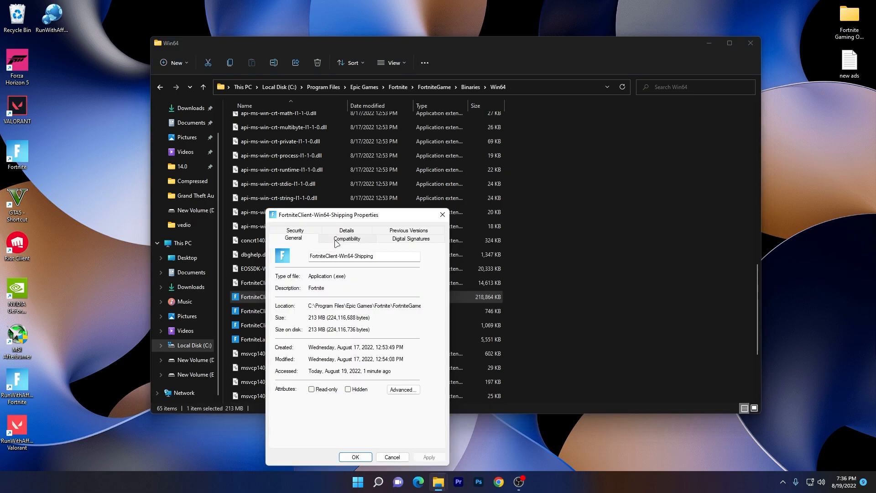
left_click(346, 238)
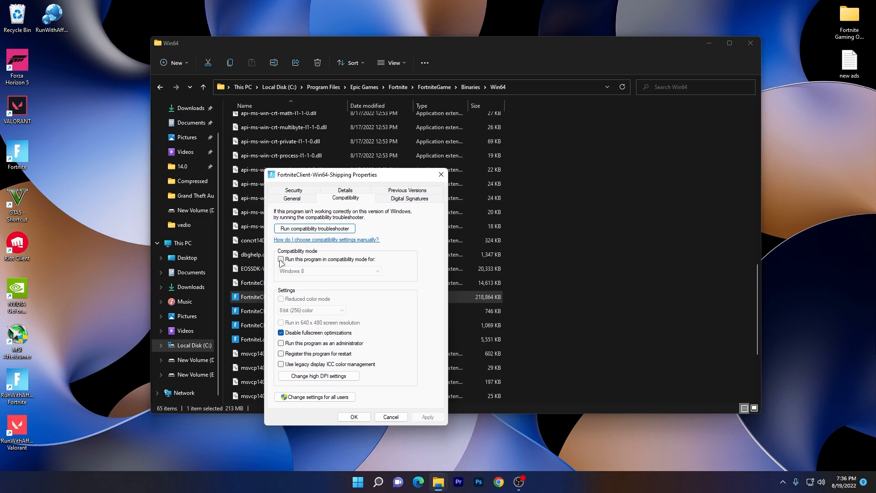
left_click(281, 259)
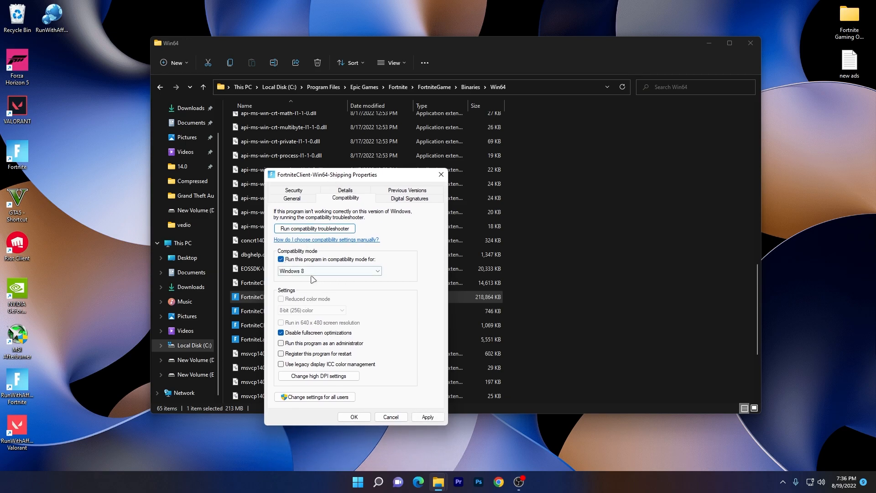
mouse_move(279, 286)
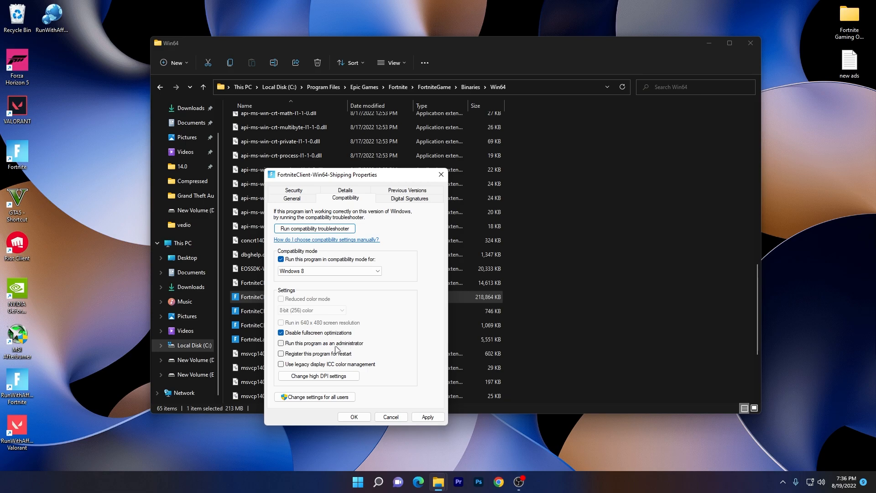
mouse_move(318, 375)
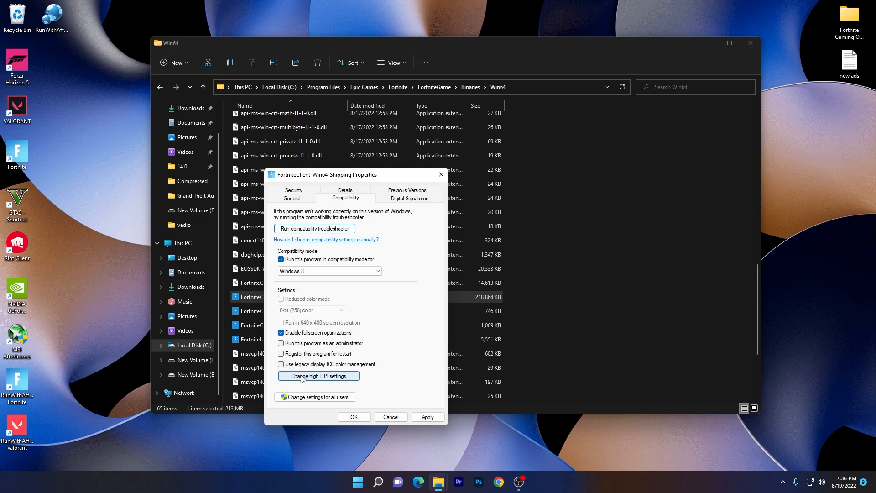
left_click(317, 375)
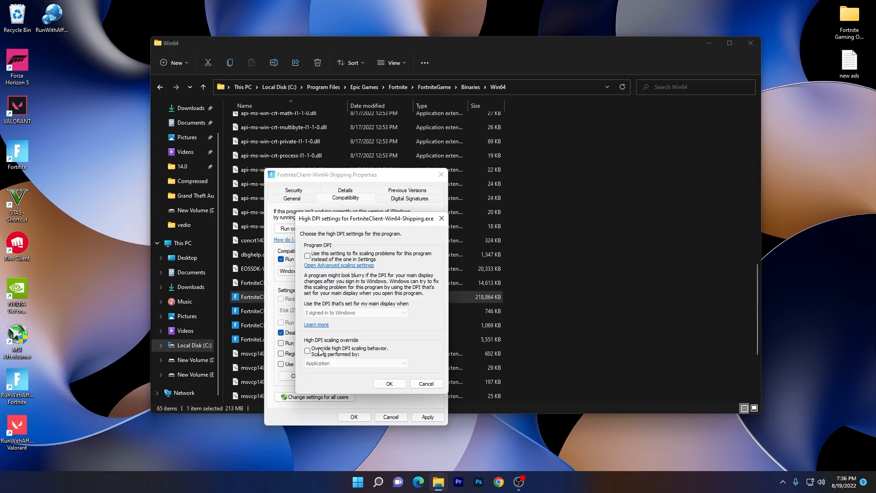
left_click(307, 350)
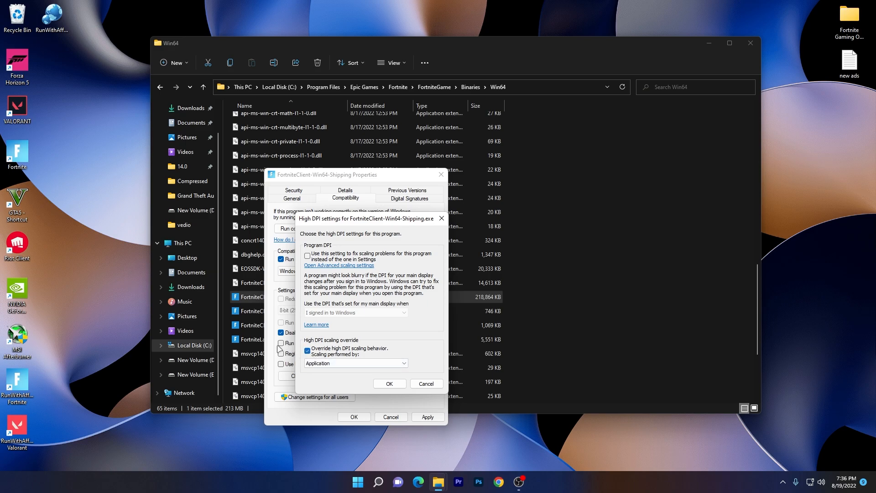
left_click(389, 383)
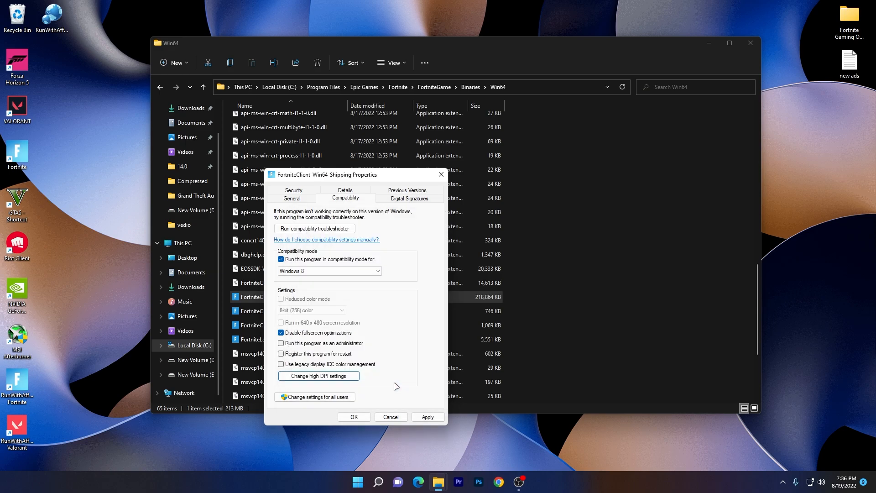
left_click(353, 416)
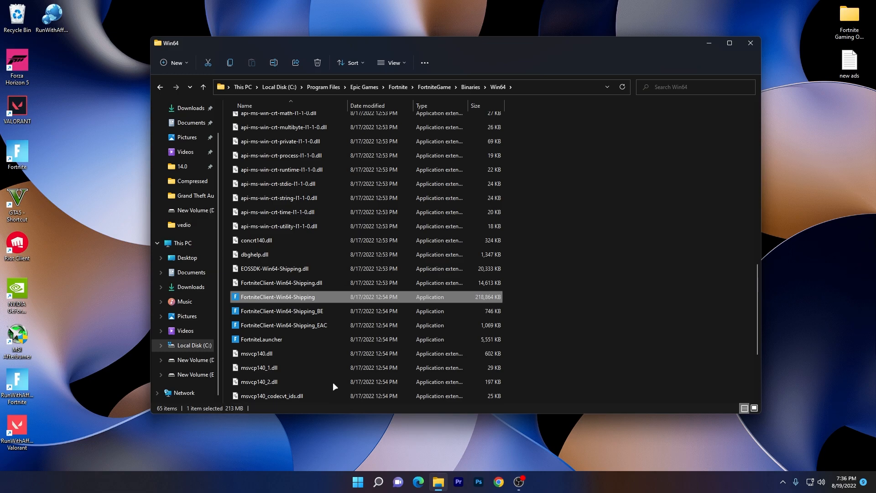
left_click(259, 339)
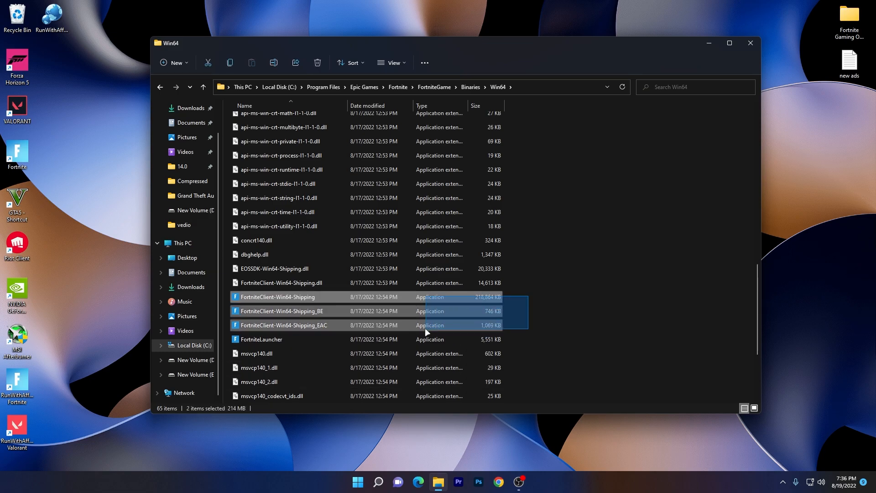
left_click(259, 339)
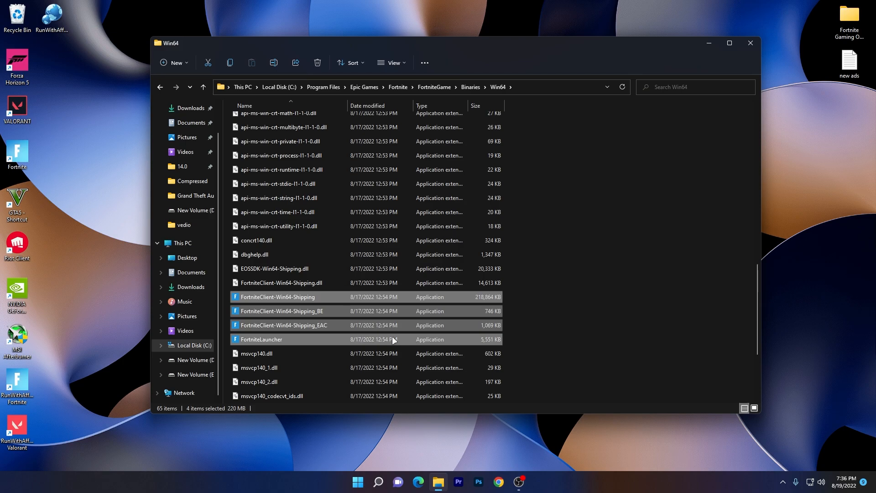
- Navigate from drive C into the live > ShooterGame > Binaries > Win64 folder
left_click(196, 345)
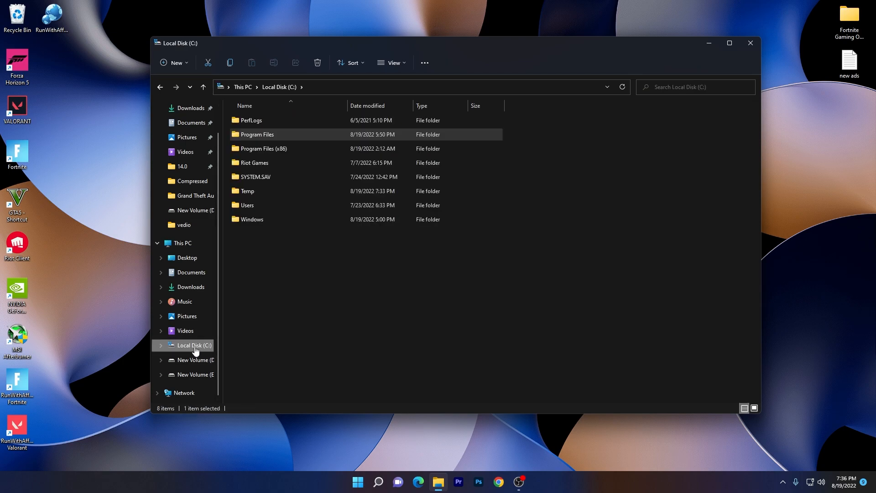
mouse_move(257, 174)
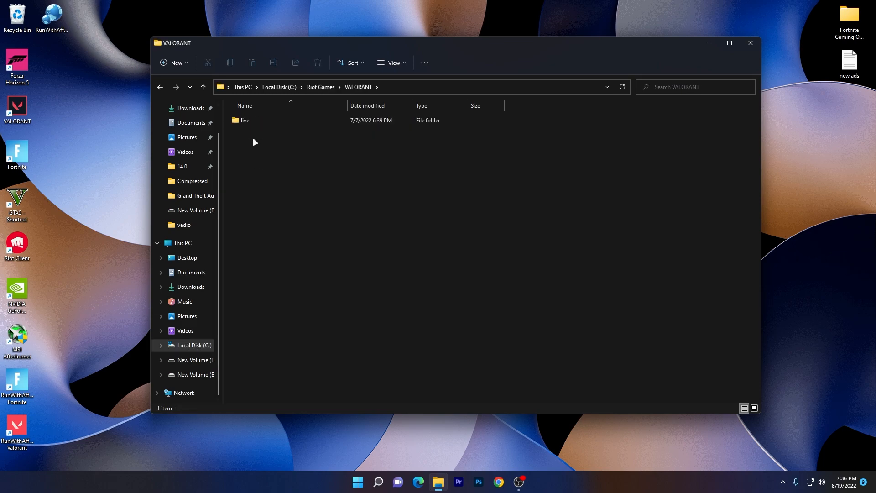
double_click(244, 120)
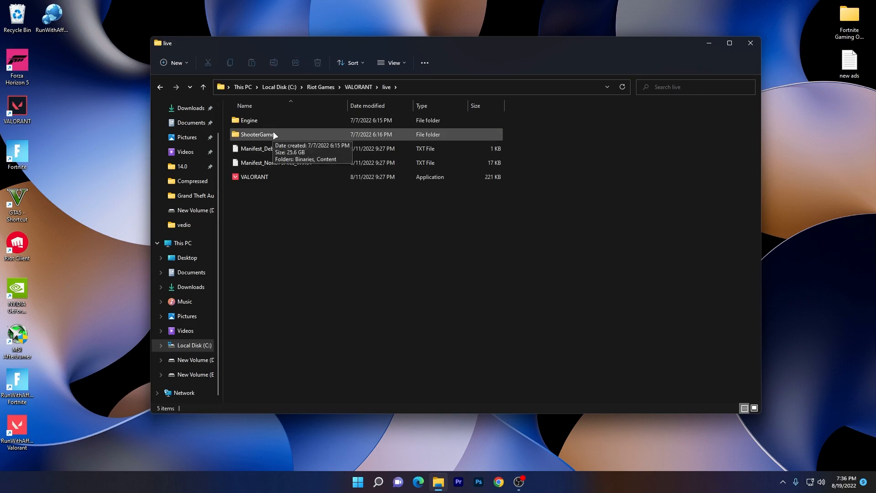
double_click(256, 134)
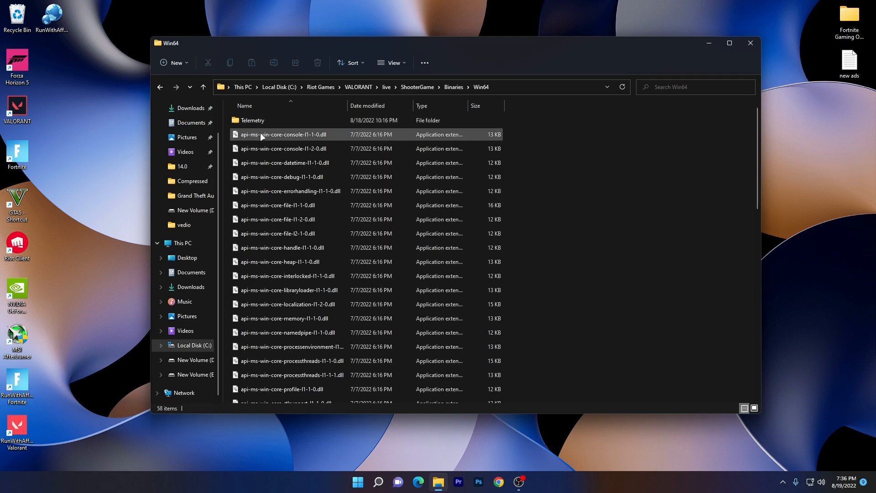
scroll("down", 3)
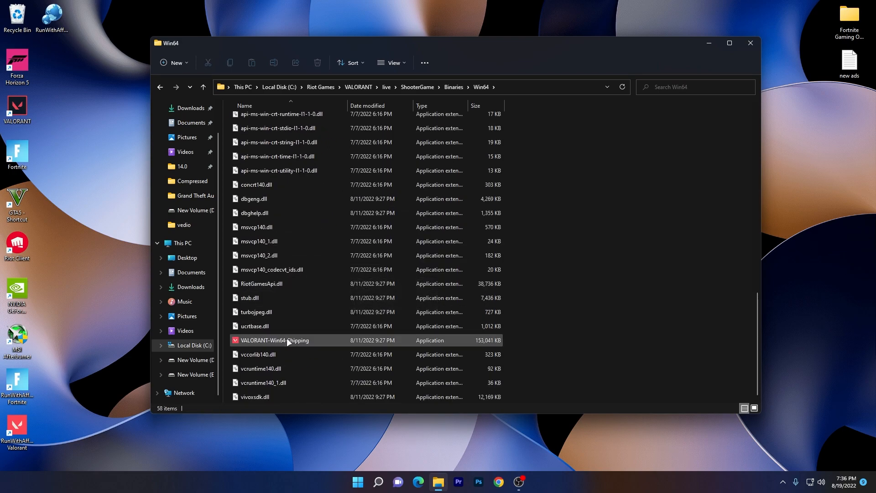
- Give VALORANT-Win64-Shipping Windows 8 compatibility mode and an application high-DPI scaling override
right_click(274, 339)
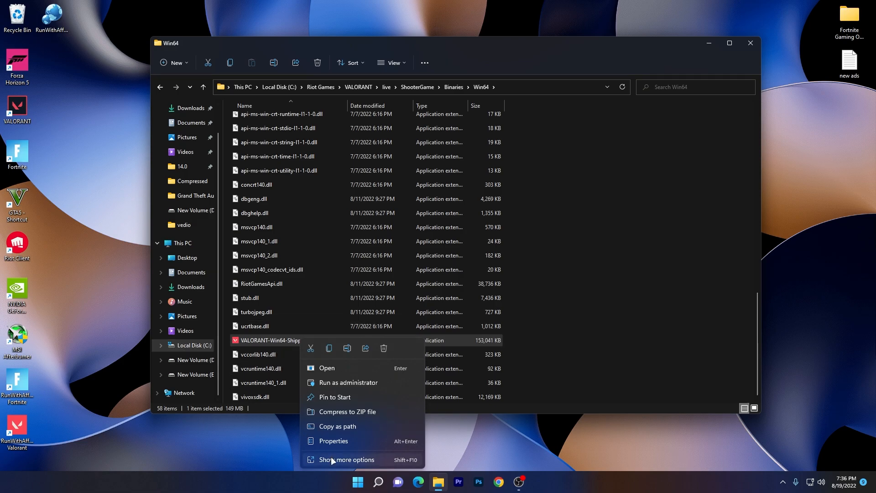
left_click(333, 441)
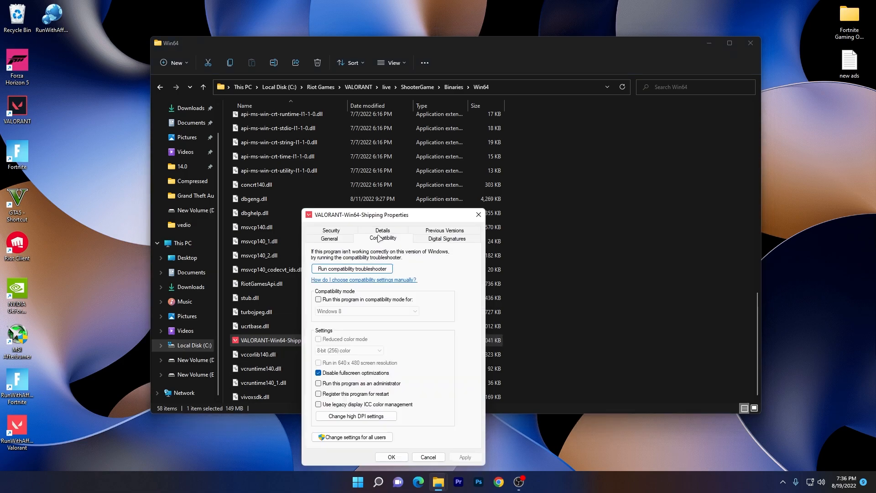
left_click(319, 300)
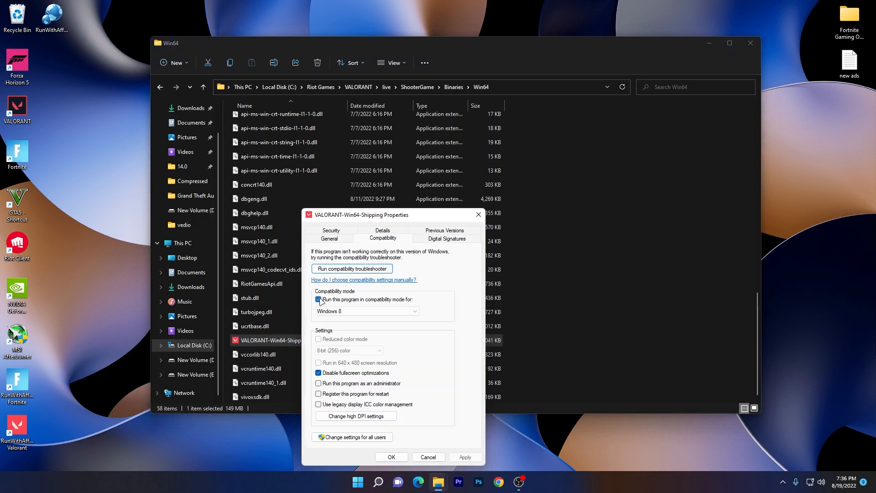
left_click(319, 299)
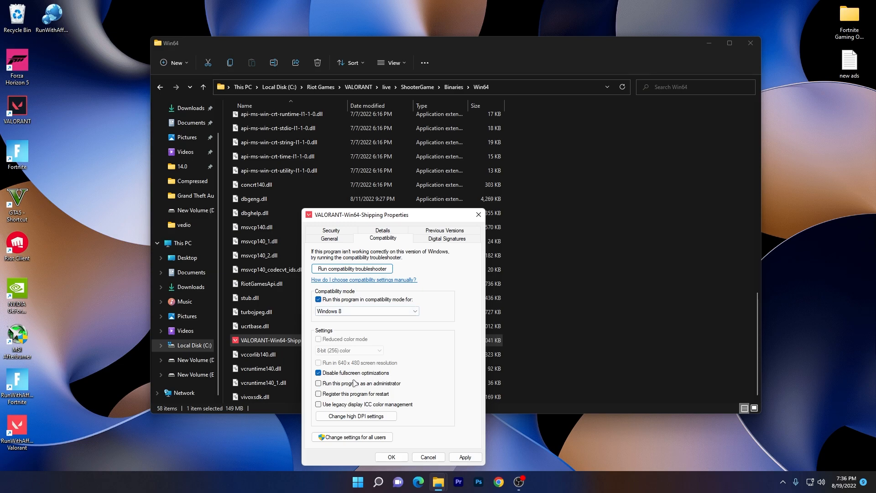
left_click(355, 415)
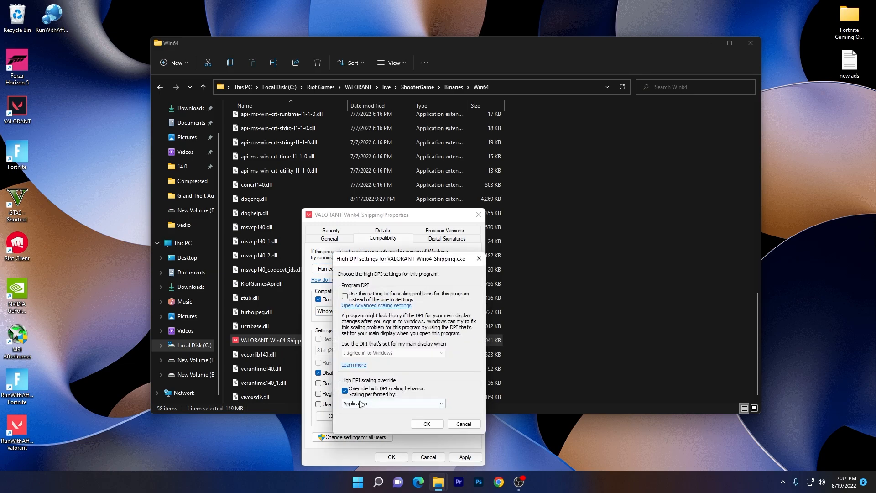
left_click(425, 423)
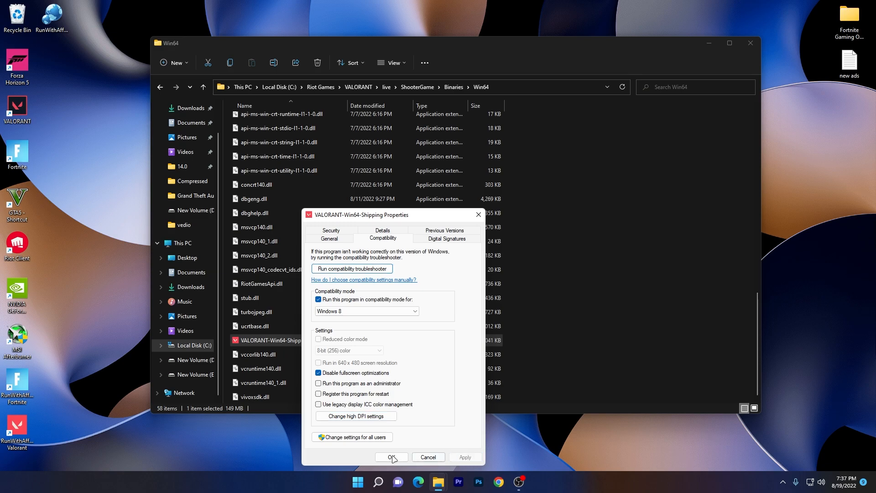
left_click(390, 456)
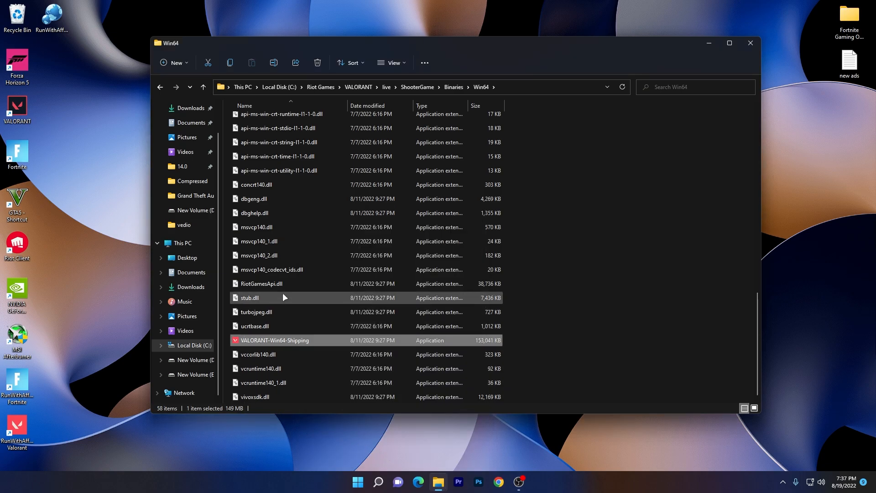
mouse_move(285, 297)
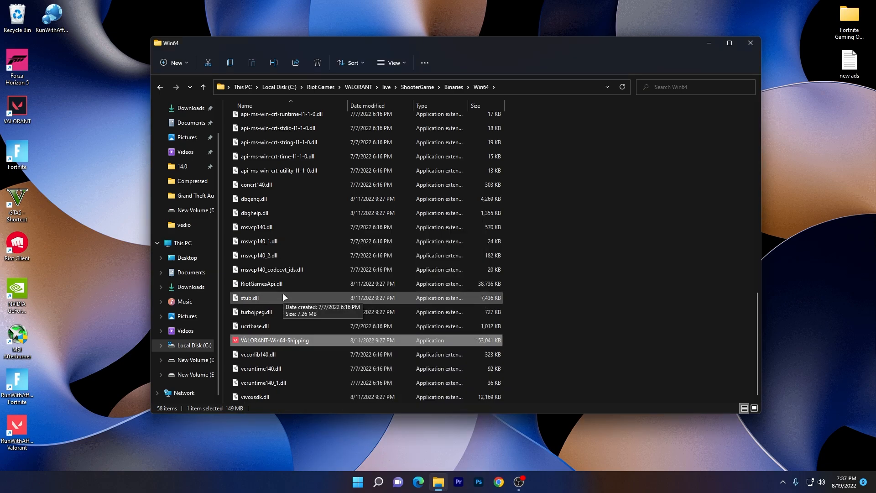
mouse_move(196, 360)
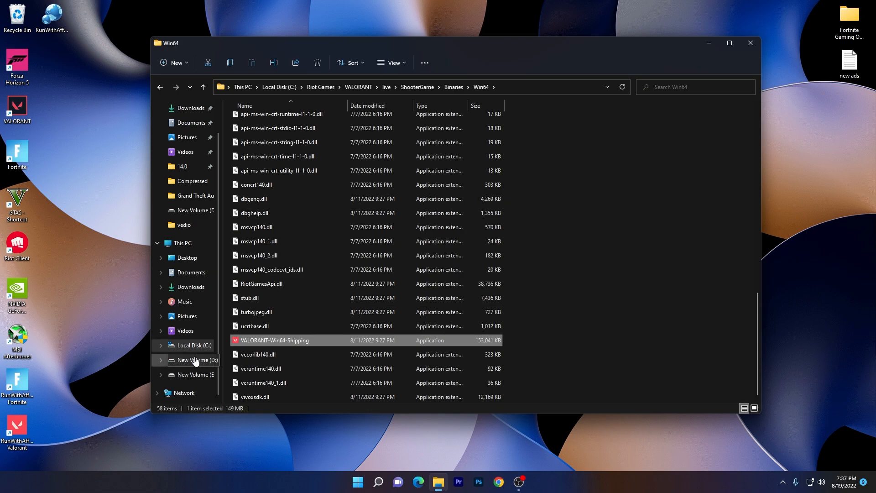
- Open D: > GTA.V.Repack.Games.com > Grand Theft Auto V folder
left_click(196, 360)
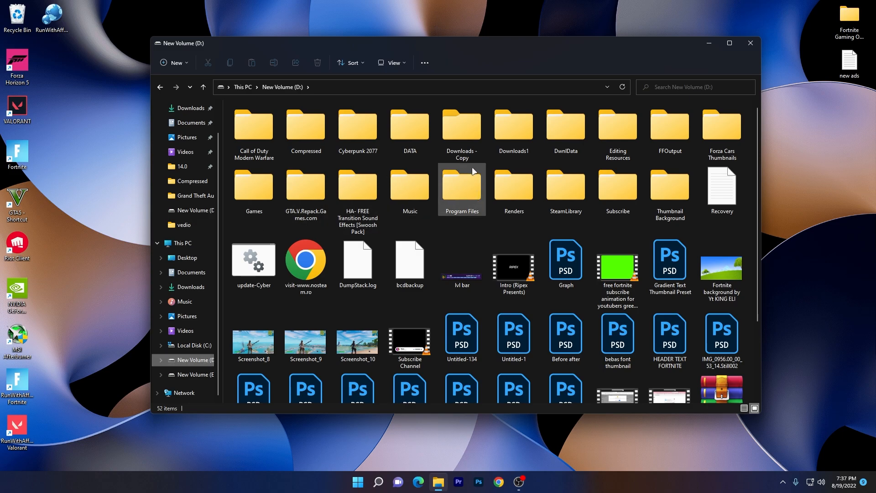
double_click(305, 187)
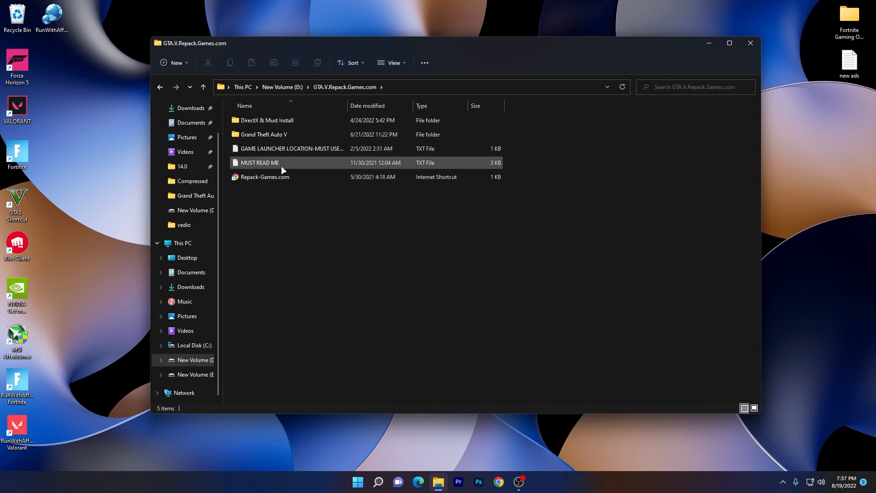
double_click(263, 134)
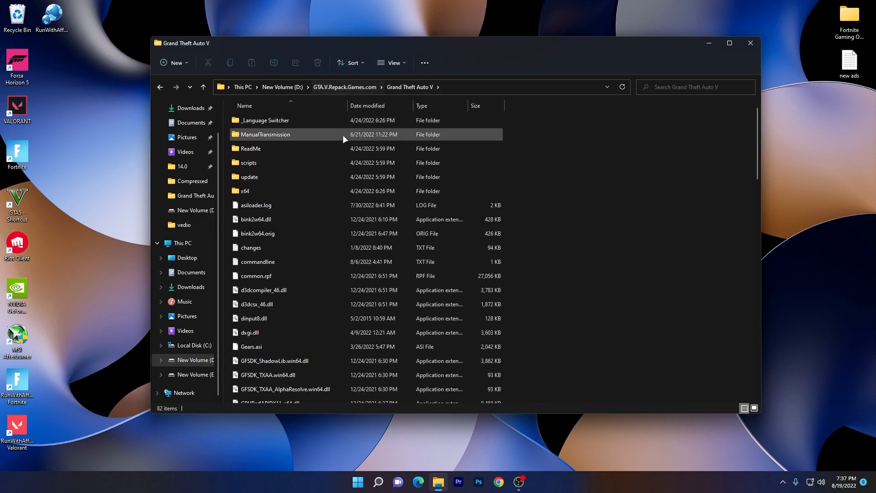
scroll("down", 3)
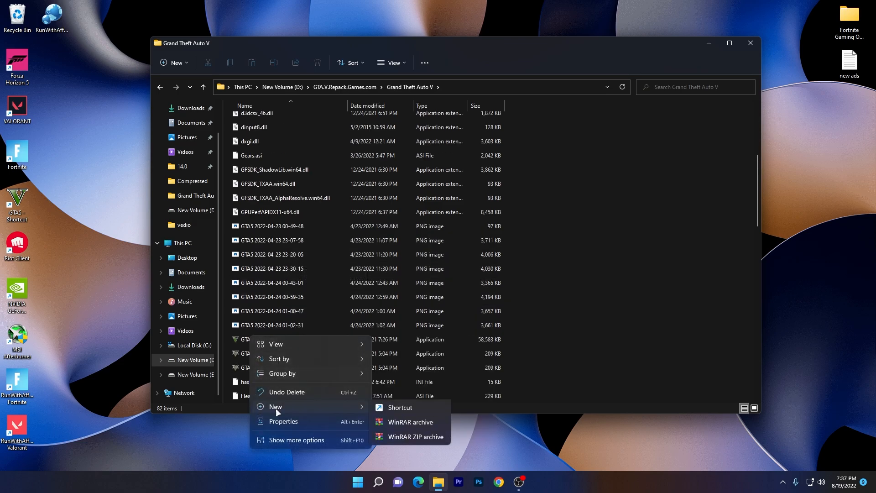
- Open GTA5's compatibility settings and override its high-DPI scaling behavior
left_click(283, 421)
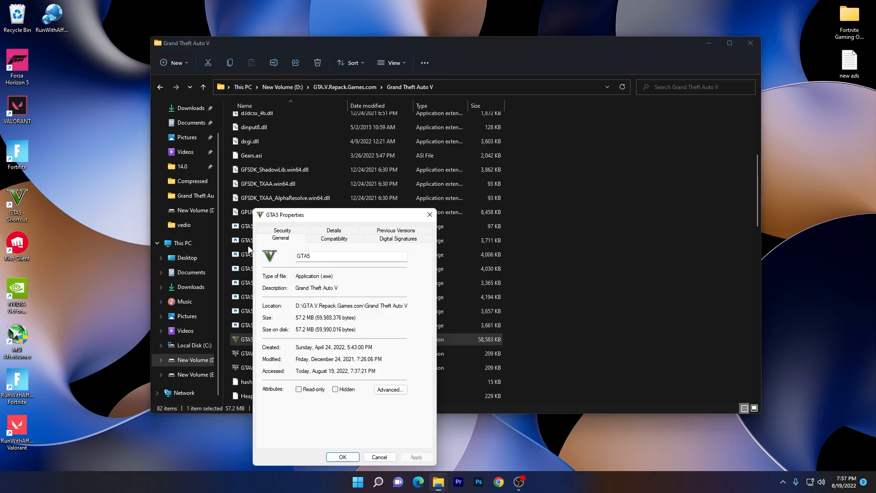
left_click(333, 238)
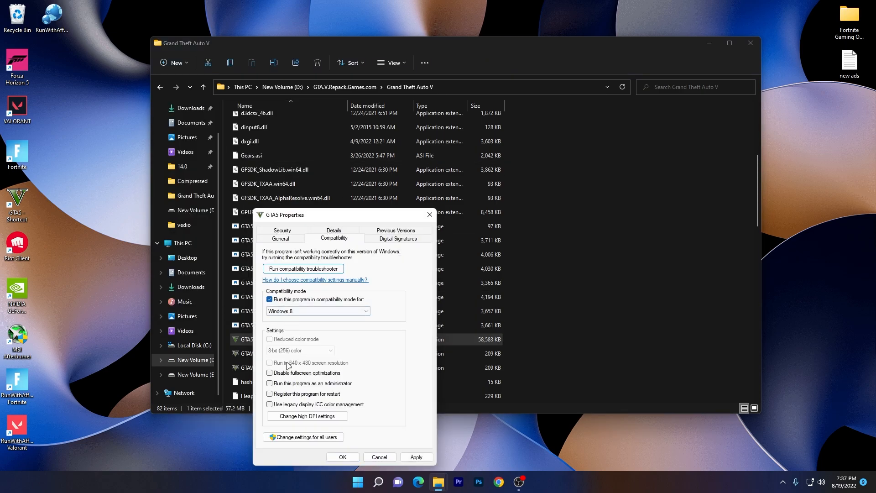
left_click(307, 415)
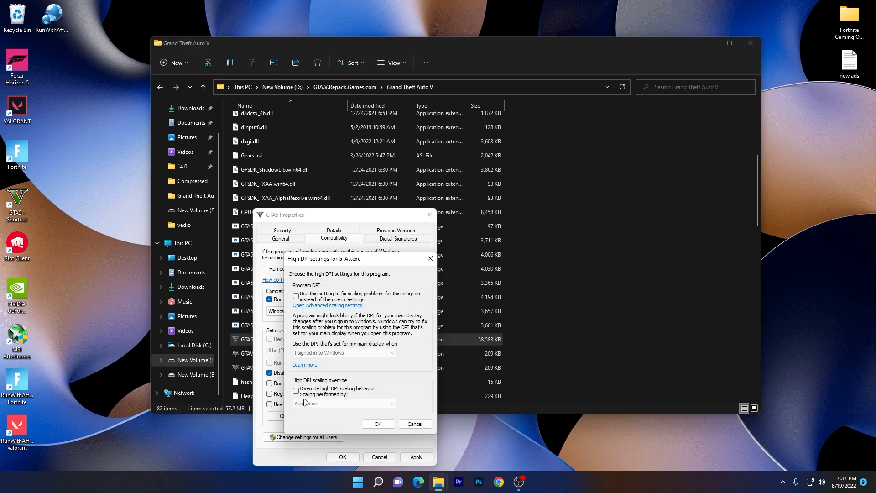
left_click(378, 423)
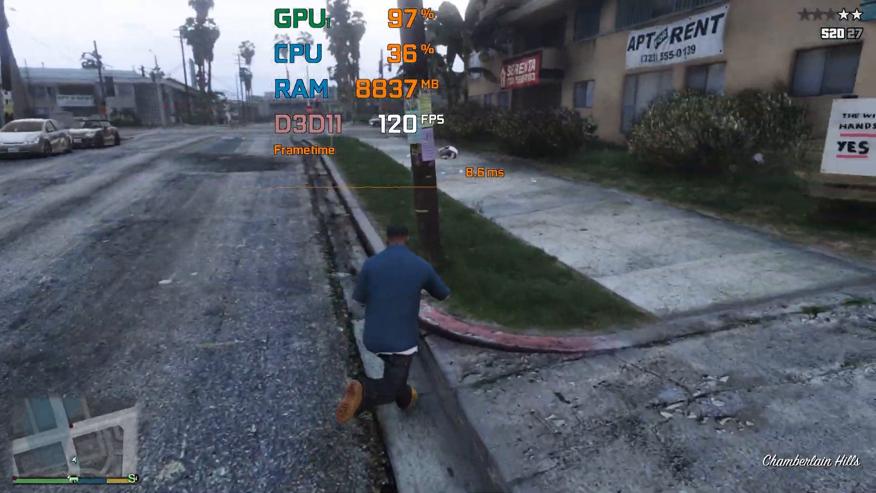
- Walk forward in GTA V while the overlay shows D3D11 near 100 FPS
key("w")
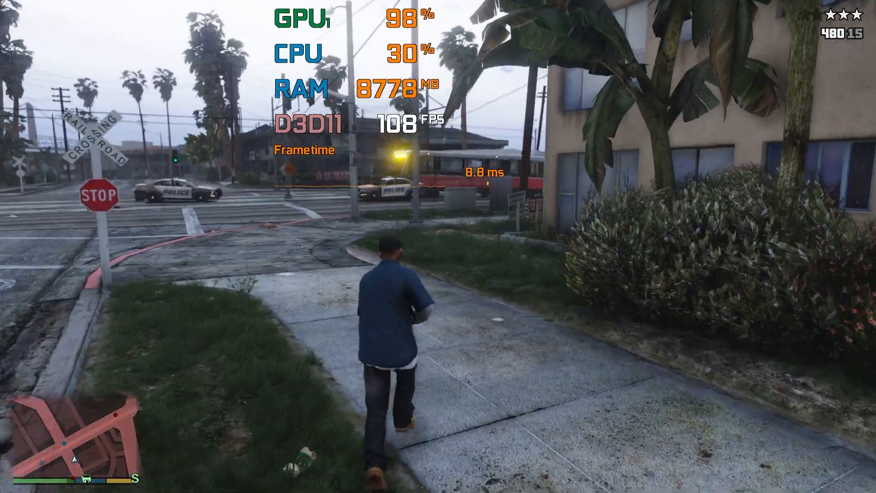
key("w")
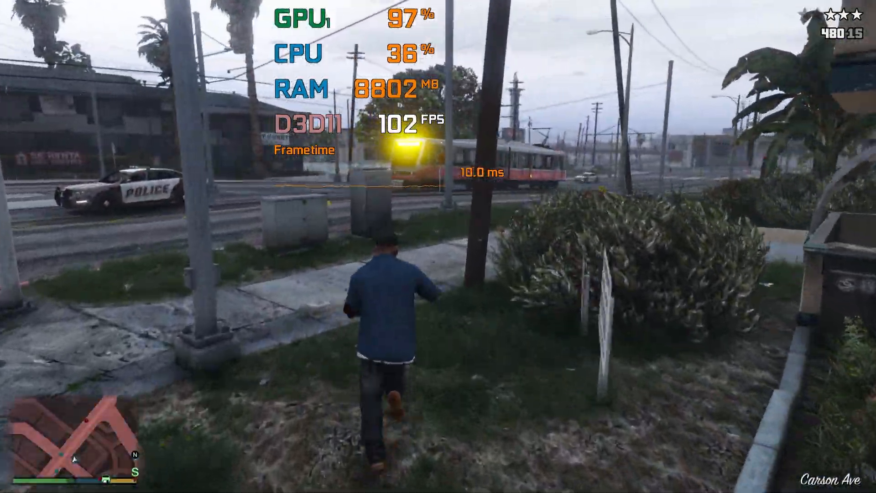